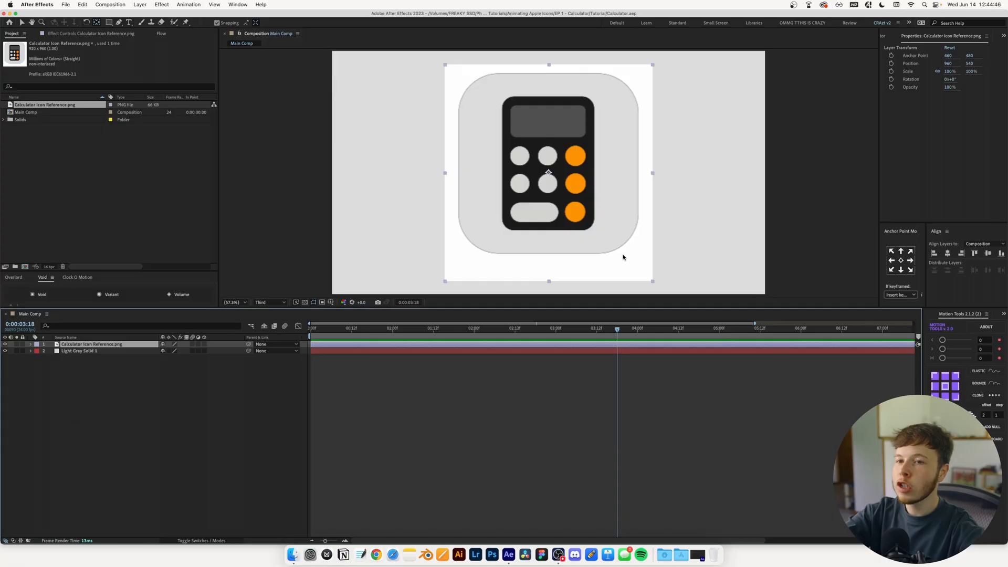
Deselect the reference image and enlarge the calculator preview at full resolution.
click(540, 227)
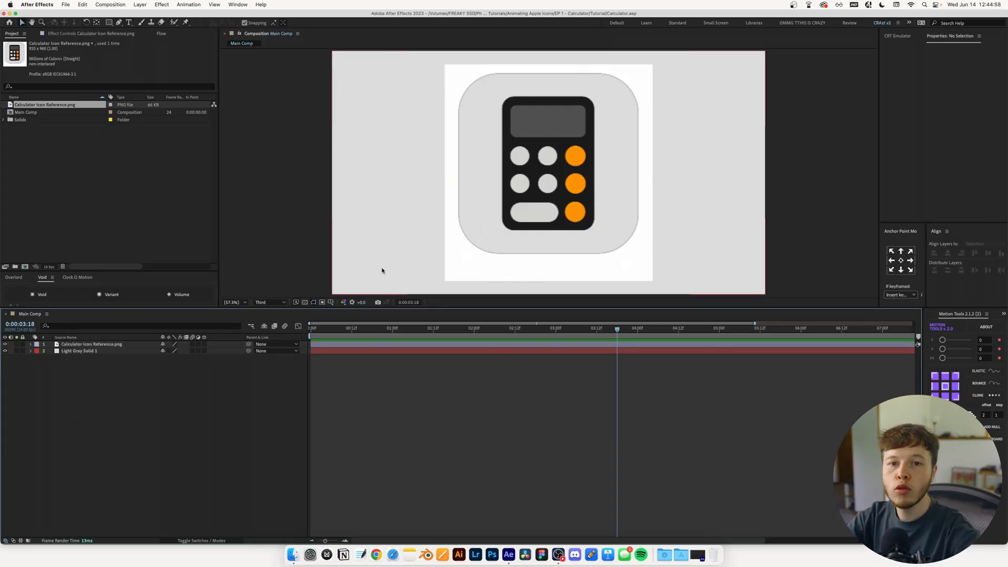
click(267, 302)
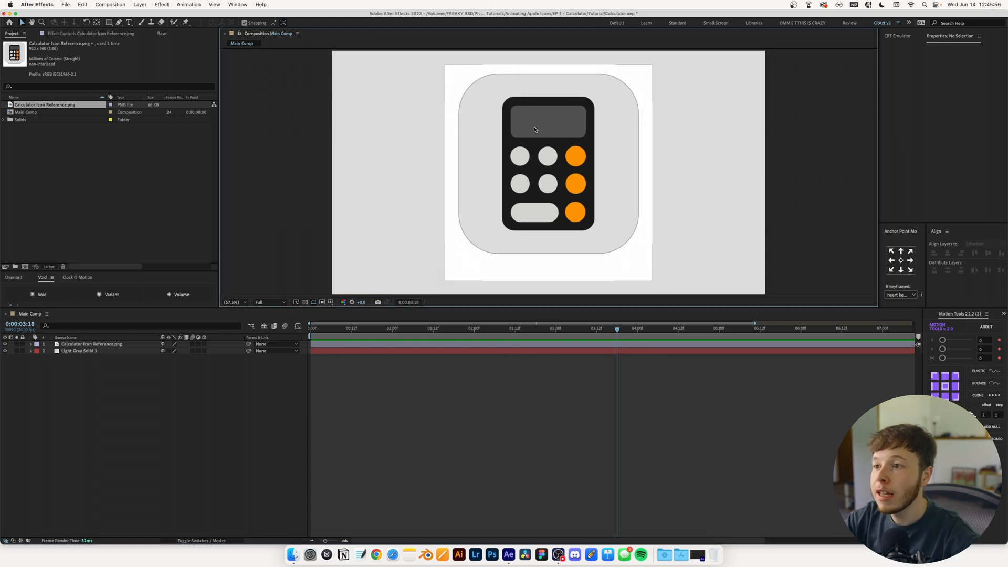
click(232, 303)
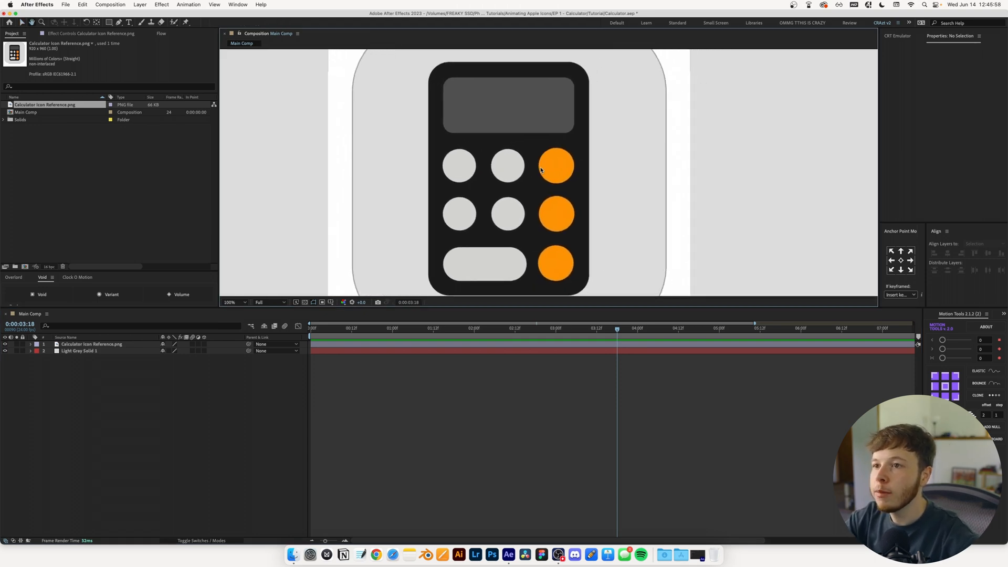
Choose the Rectangle tool with a blue fill and draw the rounded display rectangle.
click(246, 22)
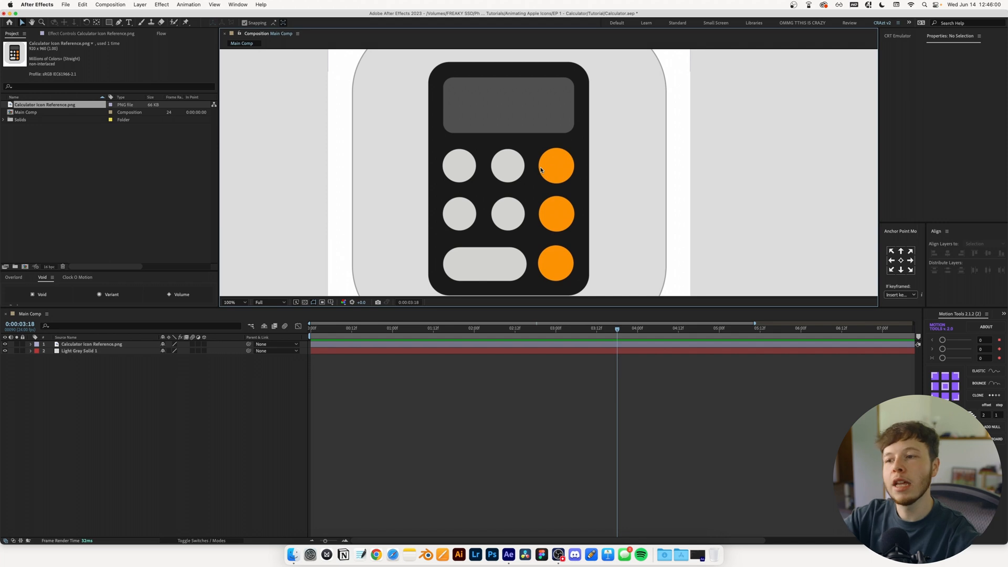
click(109, 23)
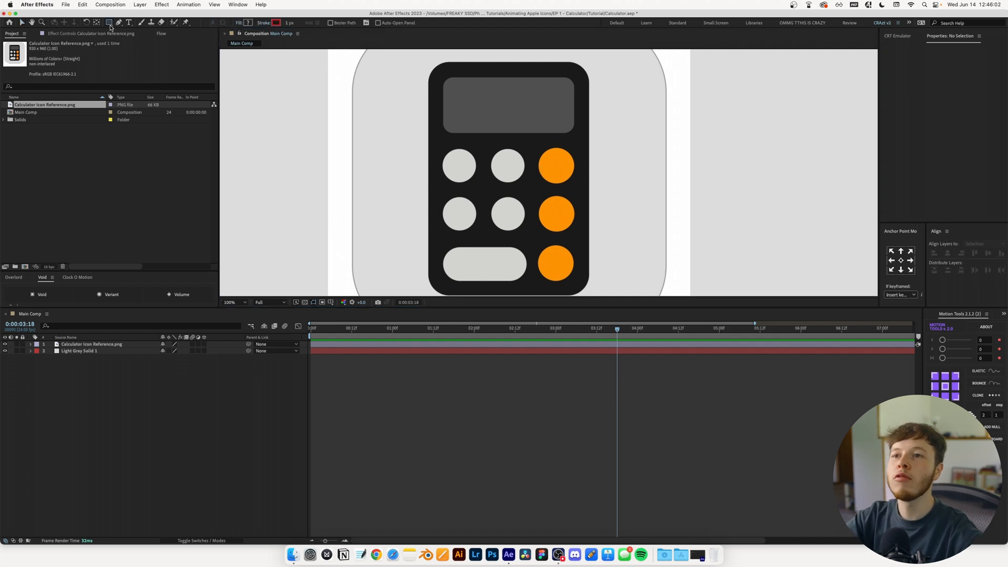
click(247, 23)
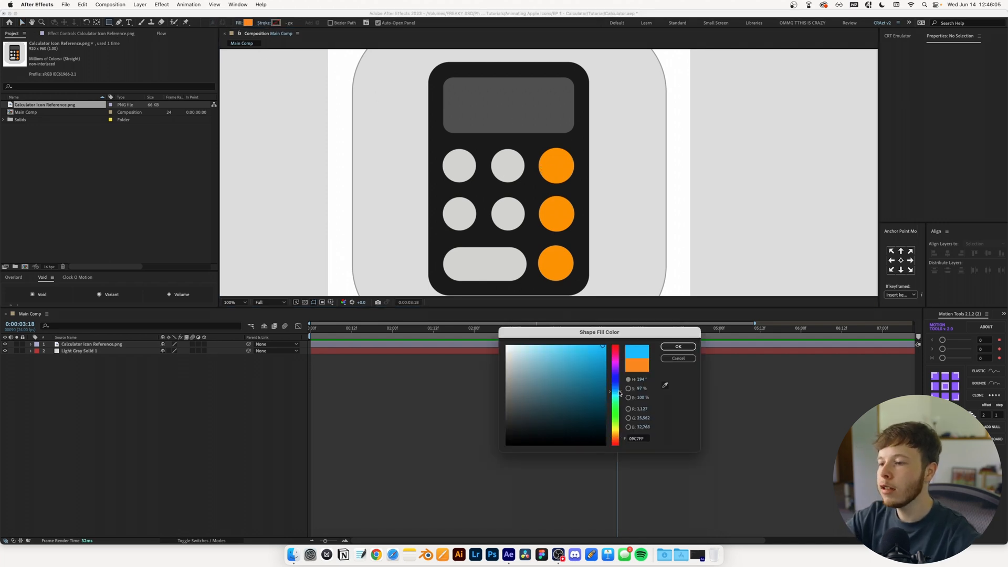
click(677, 347)
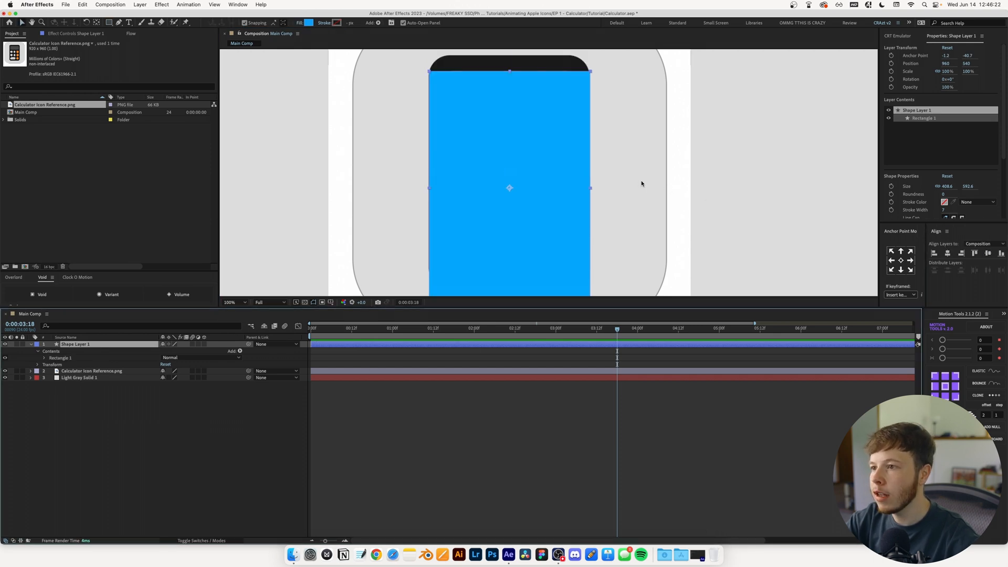
click(92, 371)
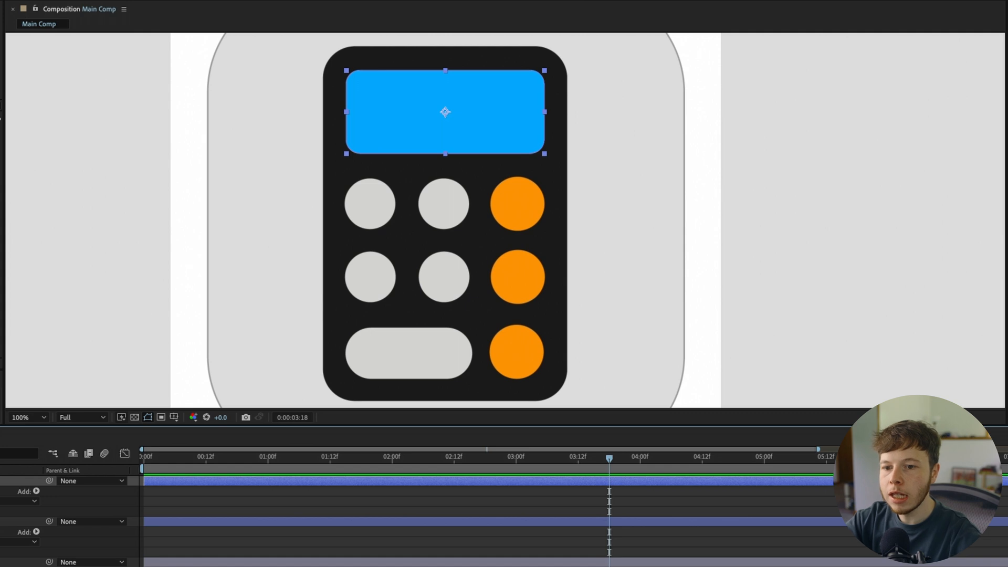
click(119, 199)
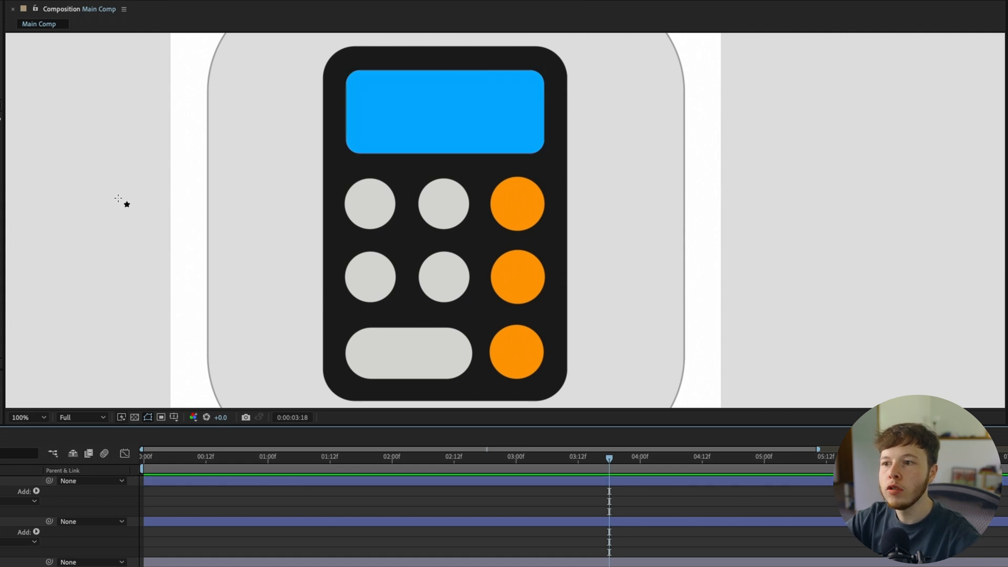
Draw blue circles over the round buttons and a rounded rectangle for the long button.
click(396, 355)
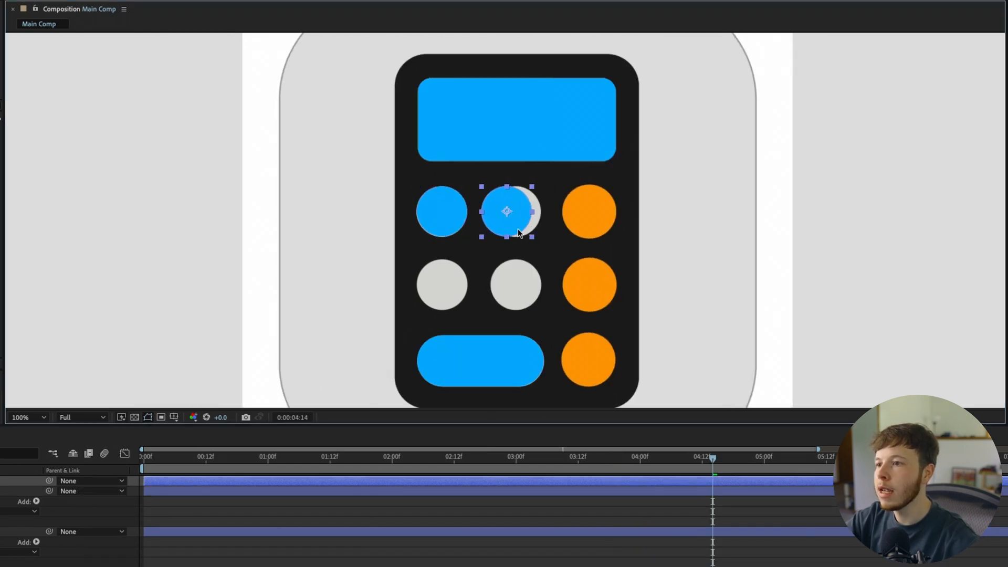
click(441, 212)
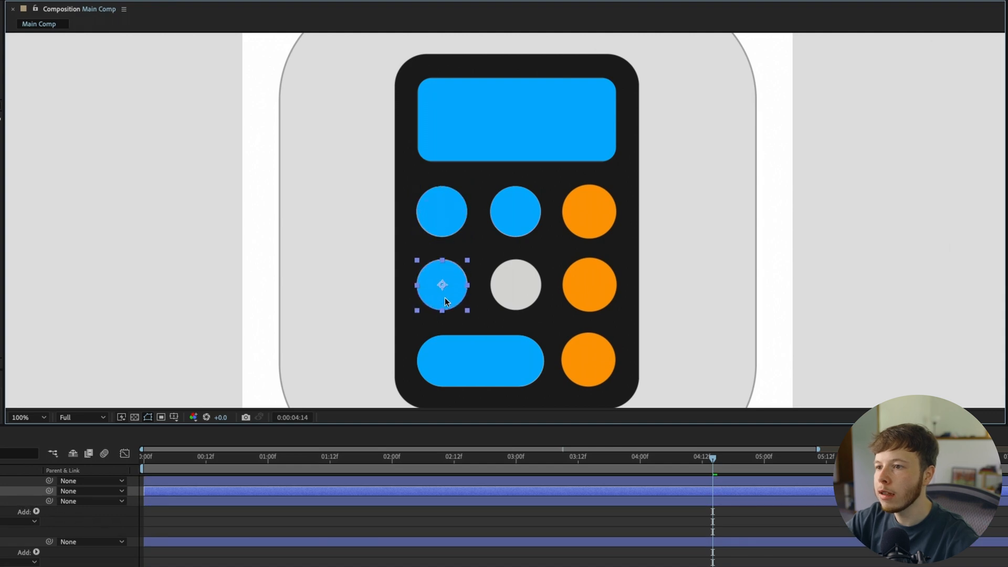
click(515, 285)
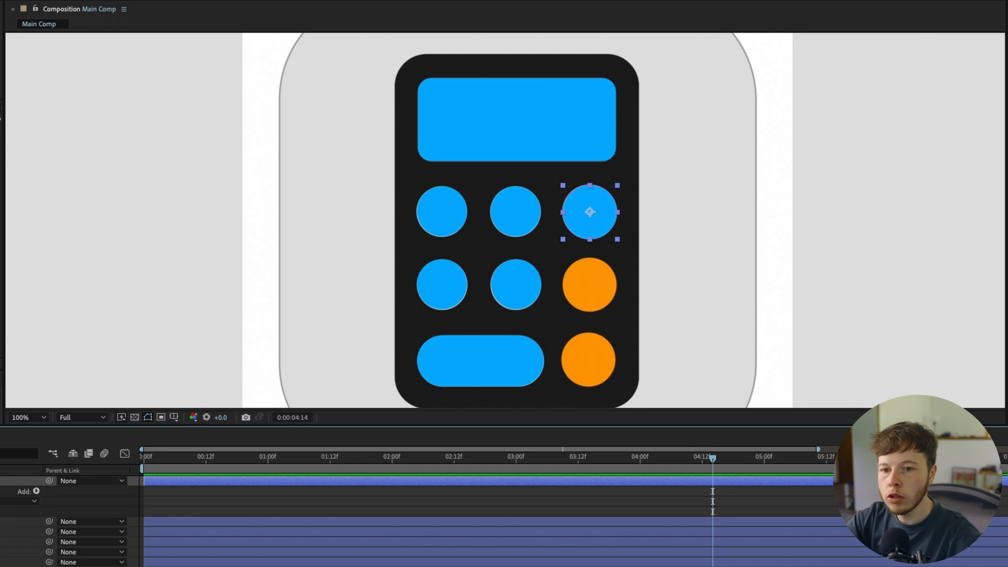
mouse_move(604, 224)
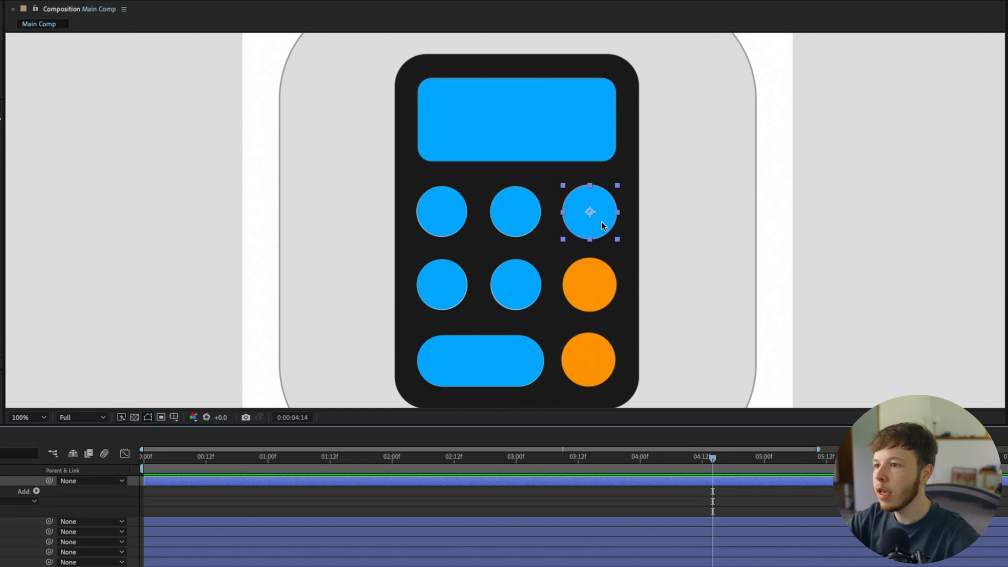
click(588, 285)
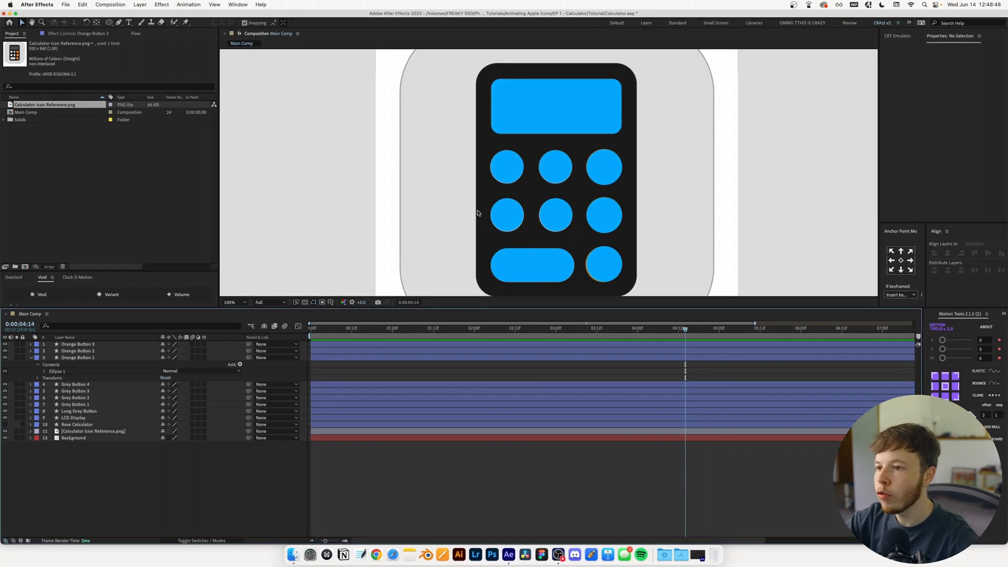
Drag the button layers into a new order with Long Grey Button on top.
click(531, 264)
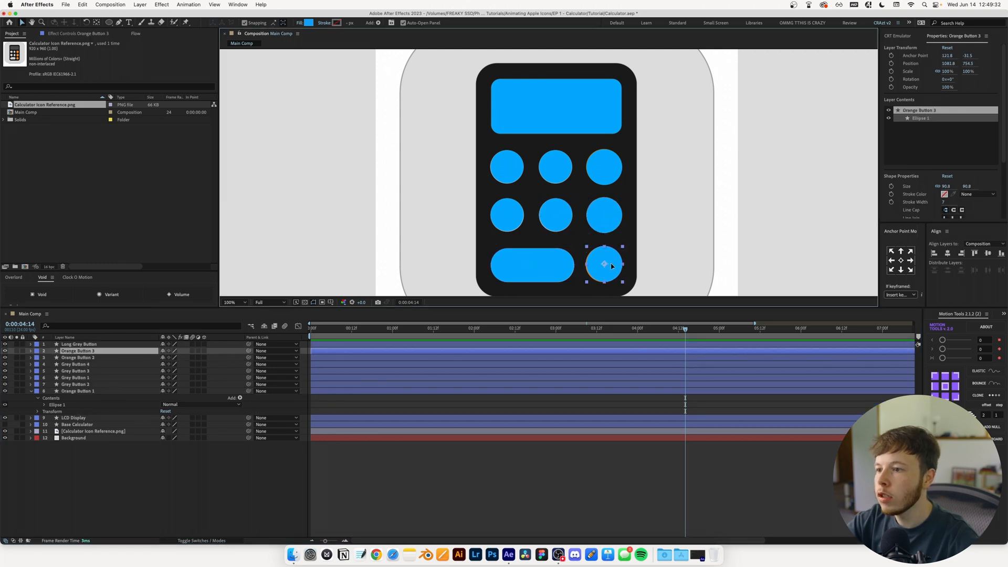
click(76, 364)
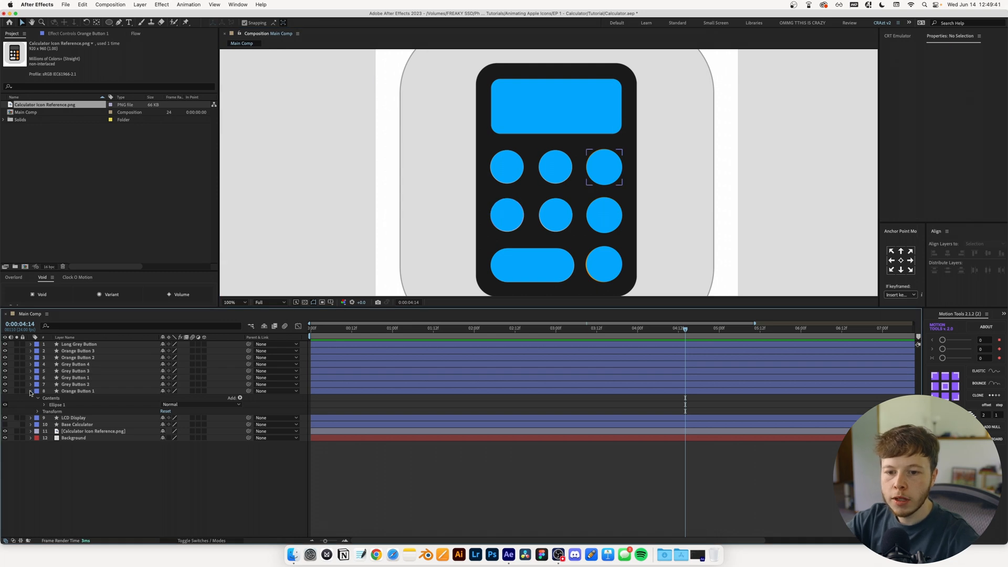
Select the Base Calculator and reference layers, moving the reference beside the tracing.
click(77, 404)
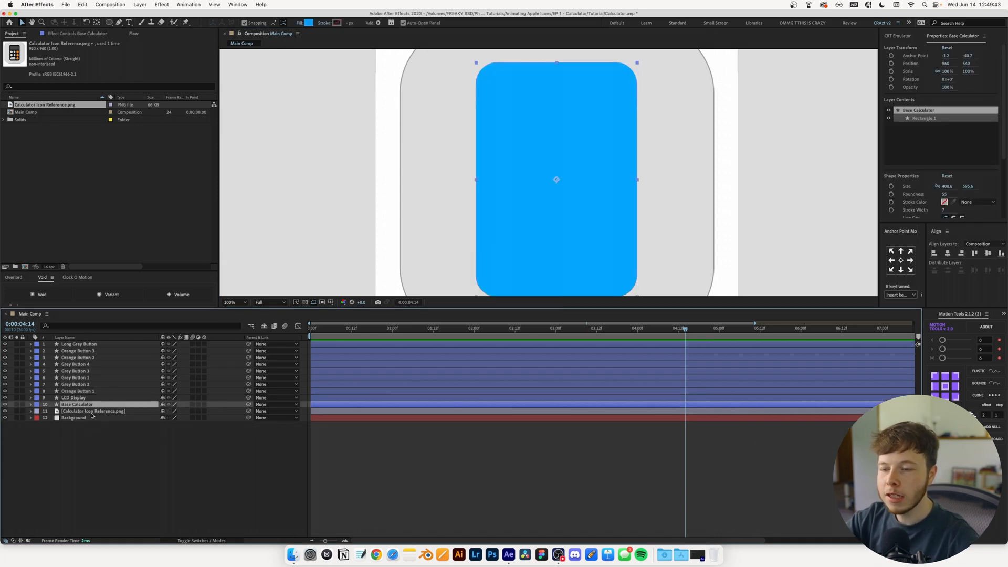
click(94, 410)
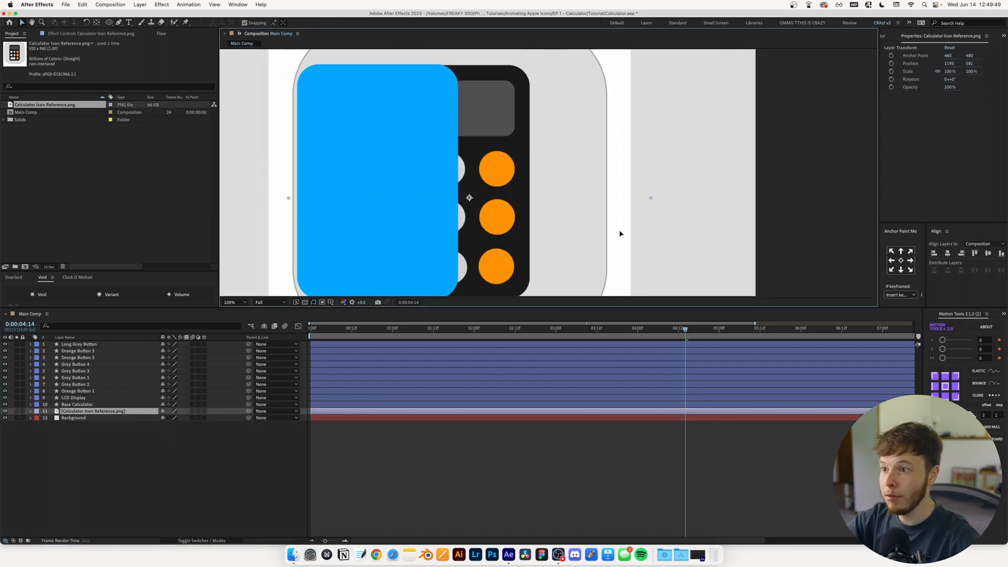
click(77, 404)
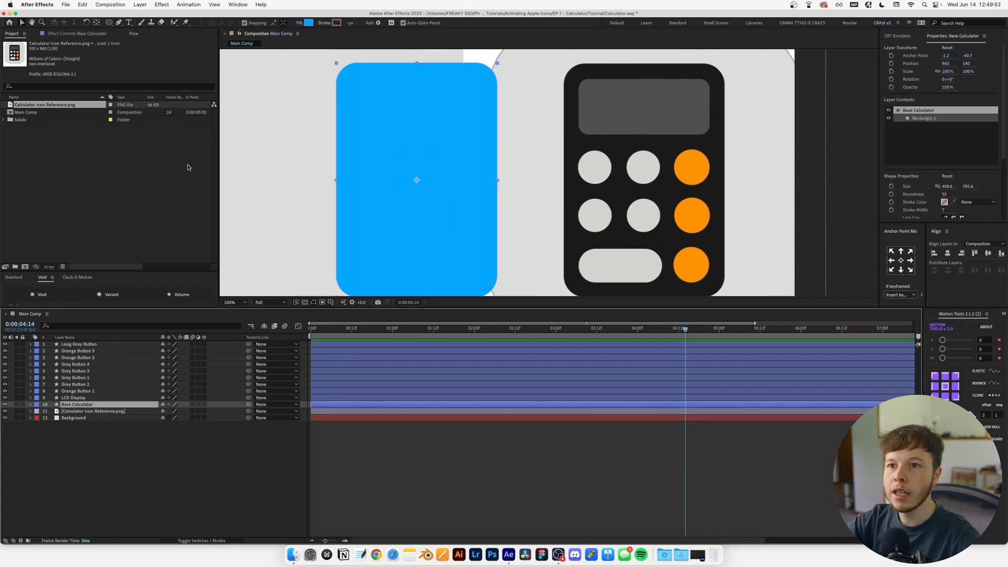
mouse_move(957, 136)
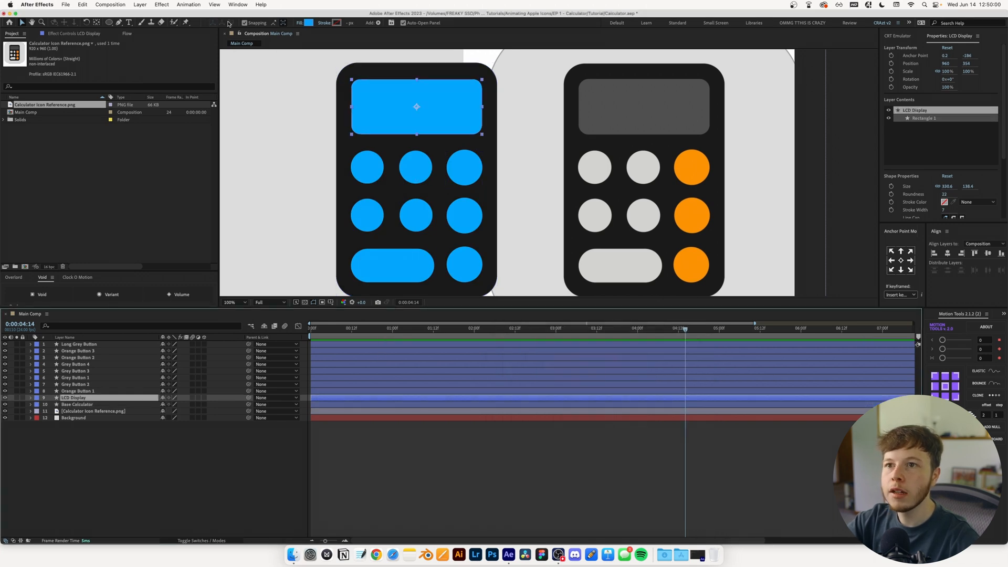
Recolour the LCD display dark grey, right-column buttons orange, and round buttons grey.
click(336, 23)
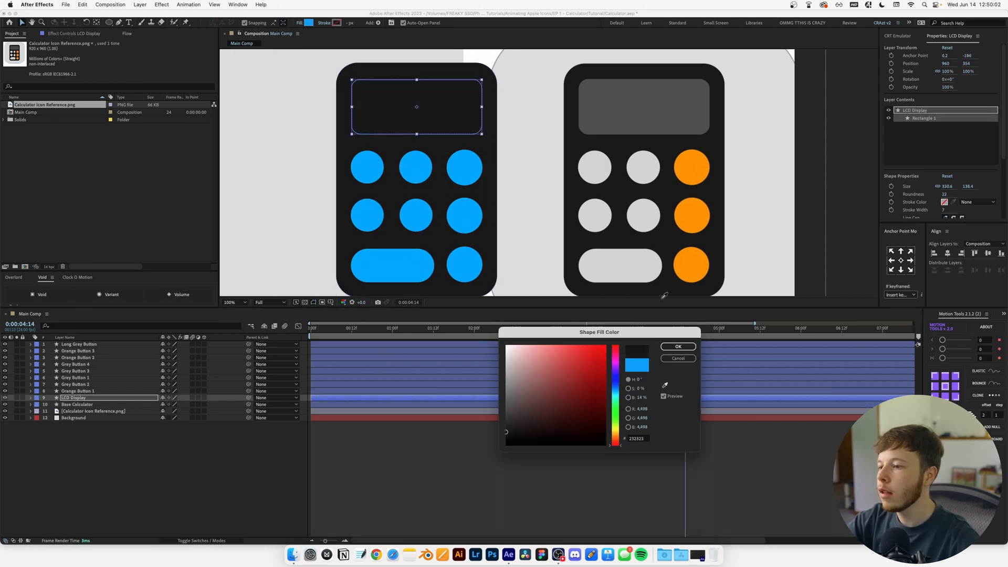
click(678, 346)
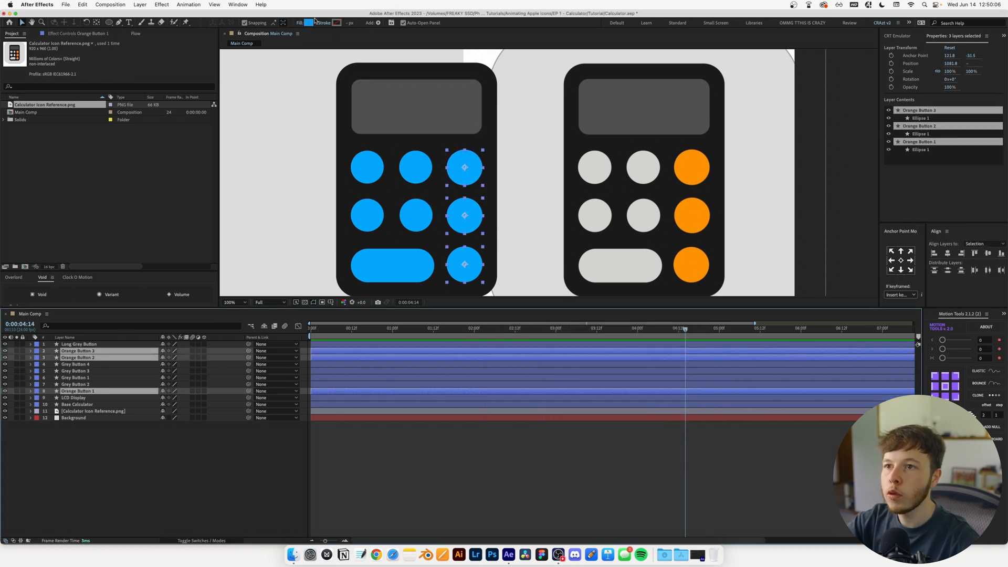
click(310, 22)
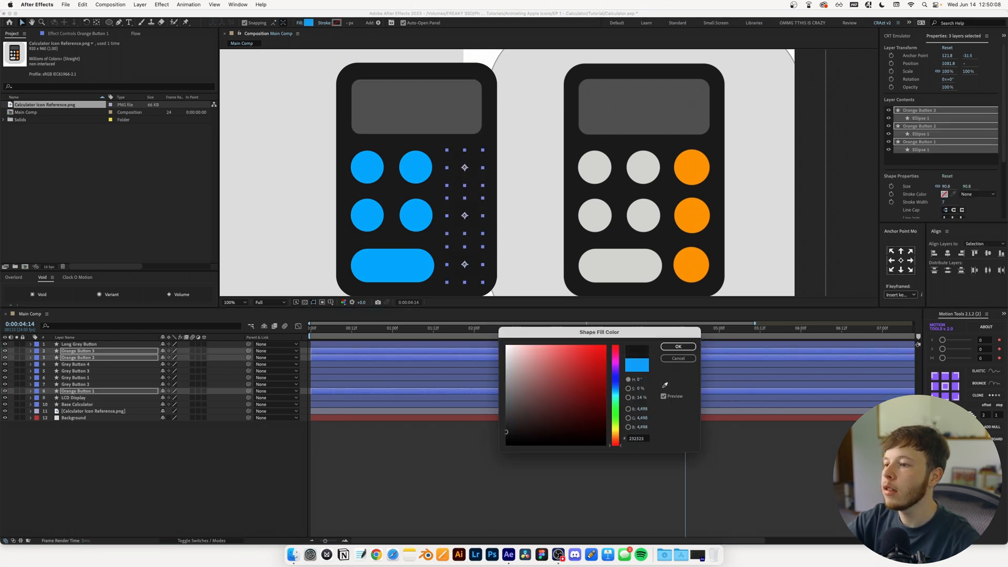
click(677, 346)
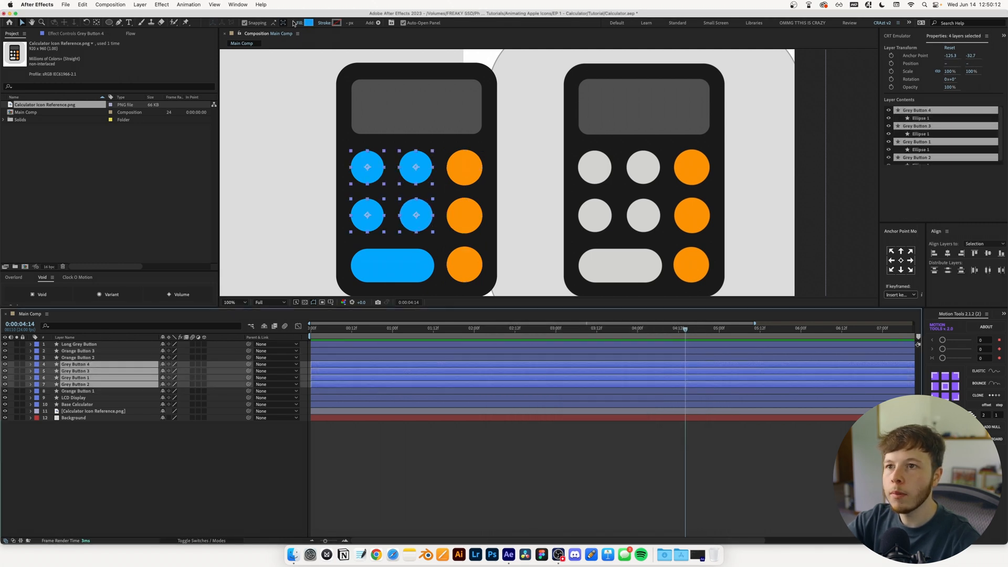
click(309, 23)
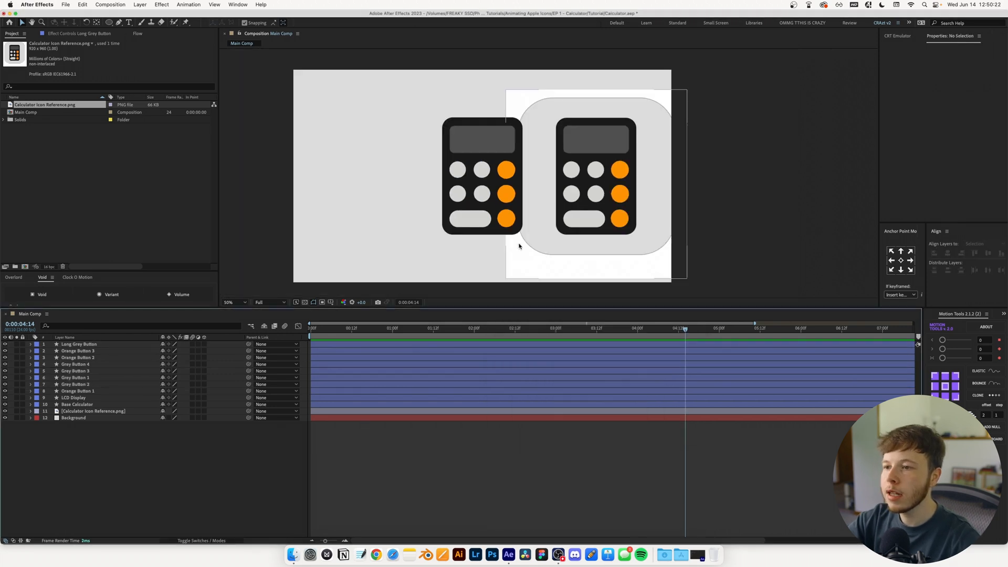
Pre-compose the layers into Calc Precomp, use Cinema 4D, and extrude the base to 50.
click(92, 410)
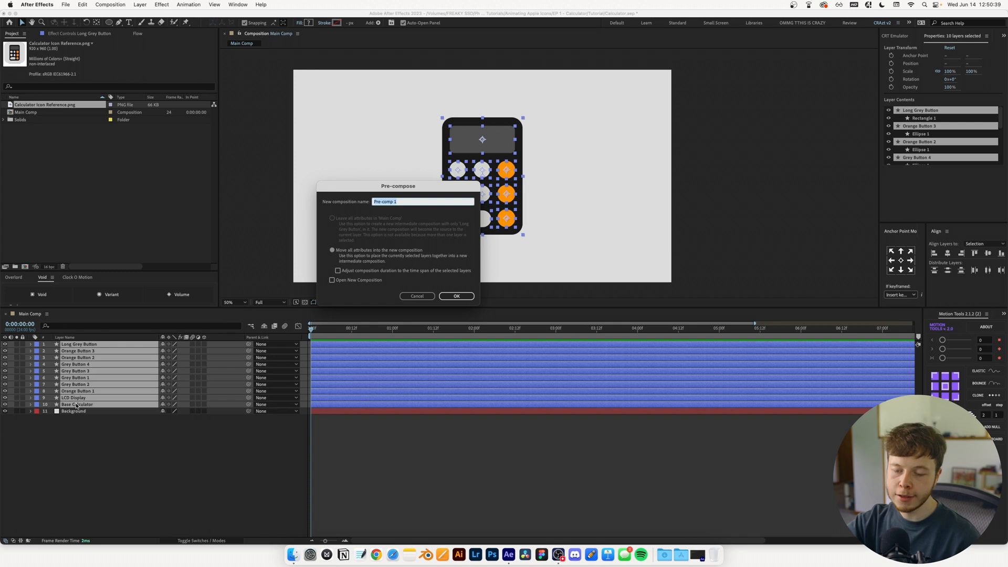
click(457, 295)
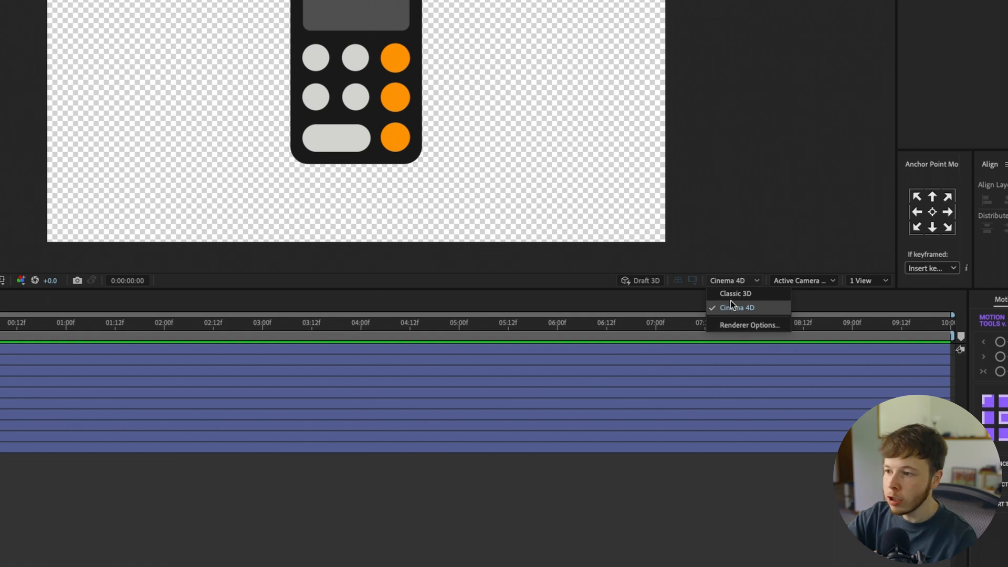
click(737, 307)
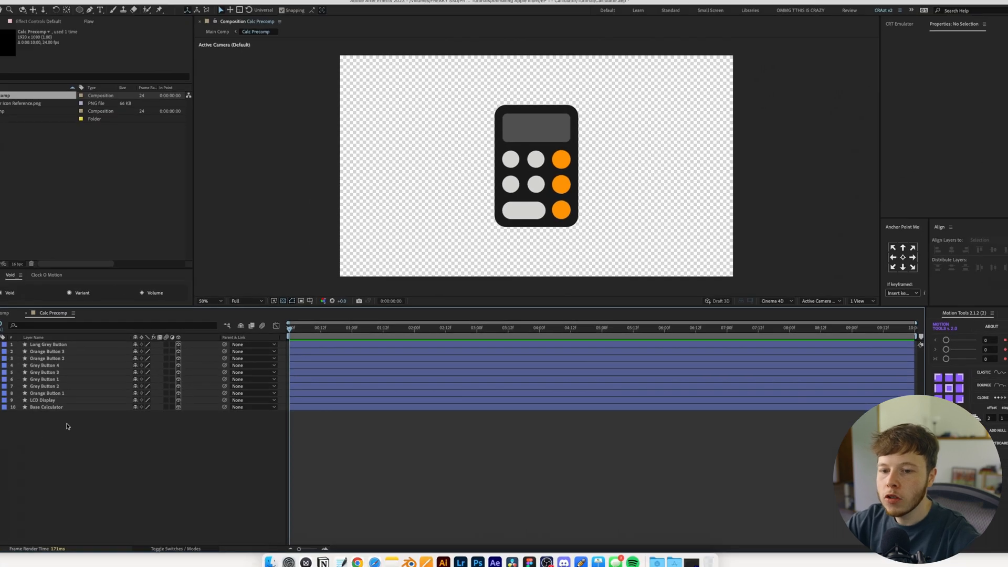
click(860, 303)
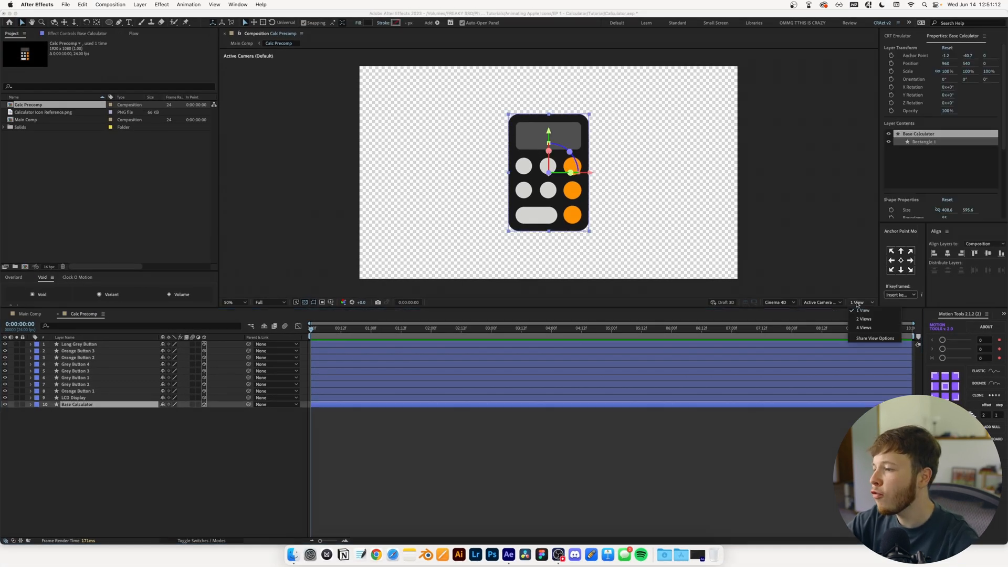
click(864, 319)
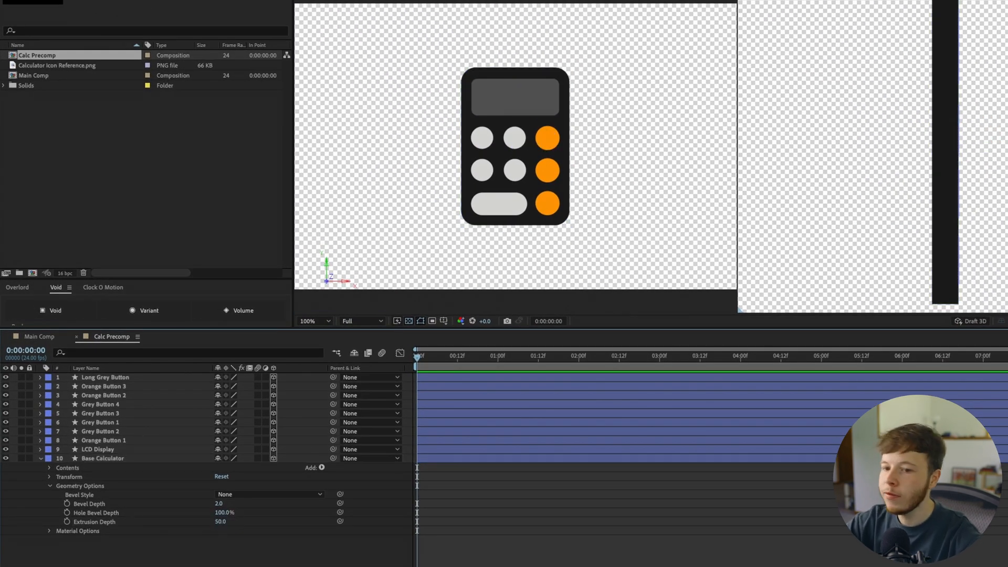
Set Base Calculator's anchor point Z to 25 and filter layers by 'ext' for Extrusion Depth.
click(103, 458)
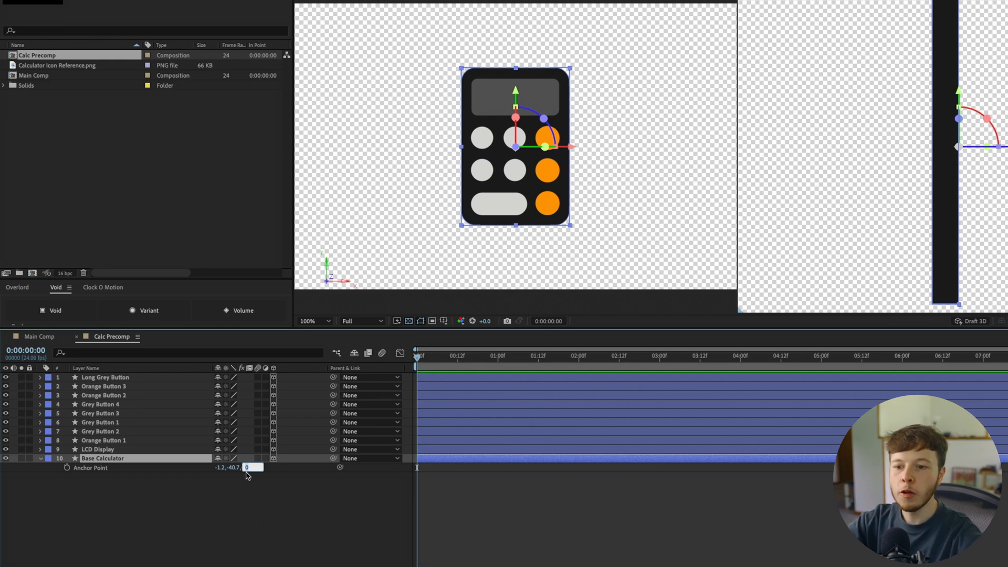
text(25.)
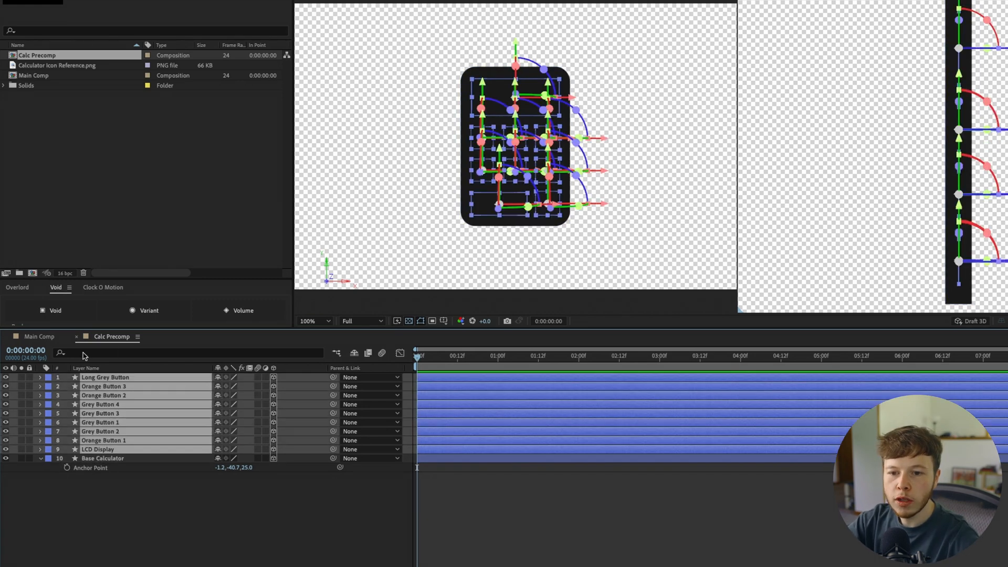
text(ext)
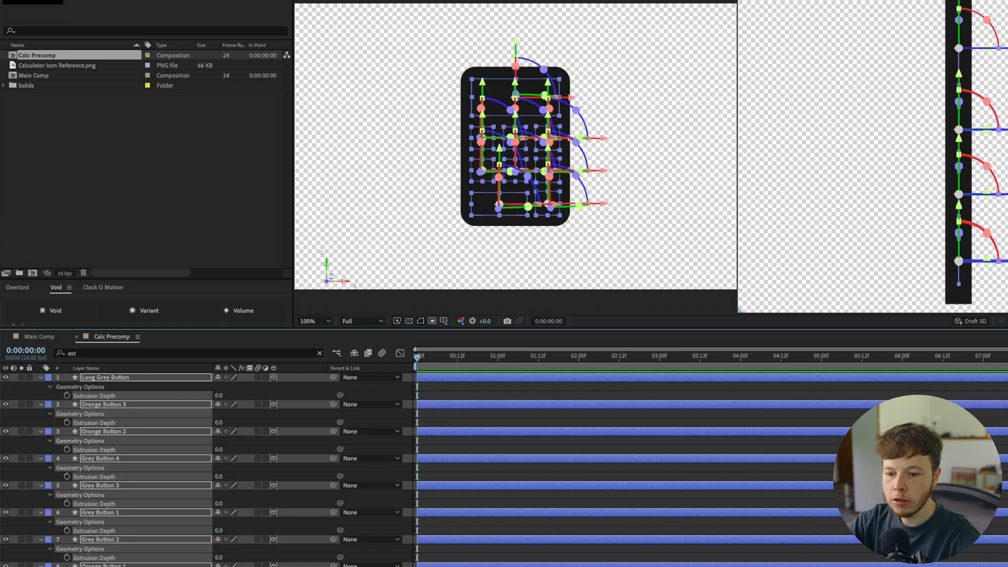
mouse_move(229, 399)
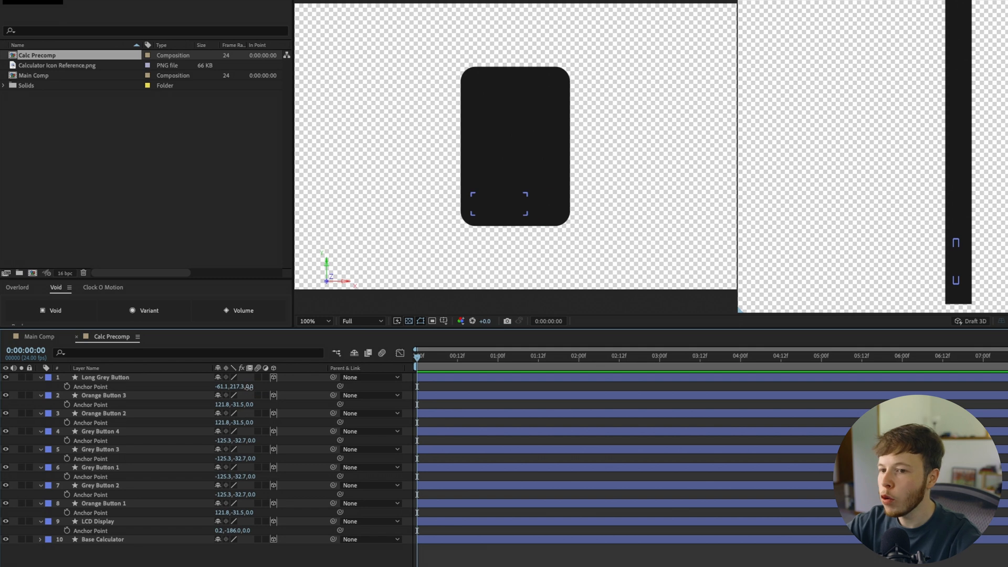
Orbit to inspect the calculator's depth, then reset to a single front-facing view.
click(103, 414)
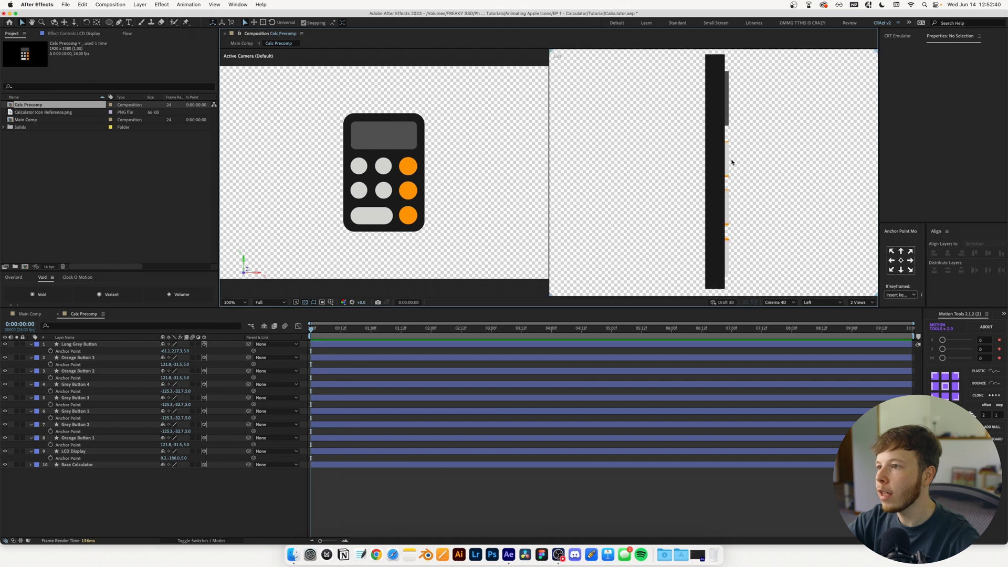
click(86, 22)
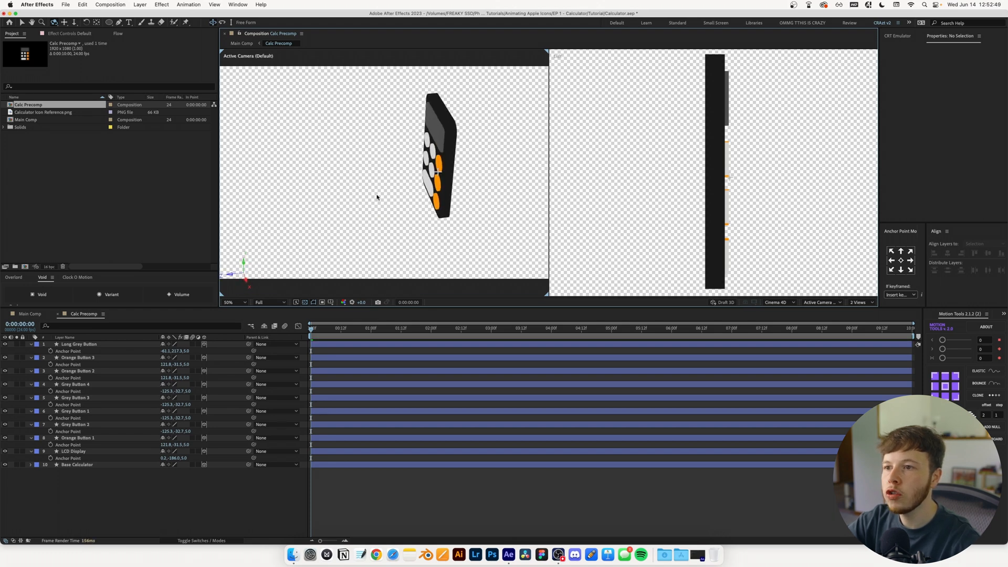
click(861, 302)
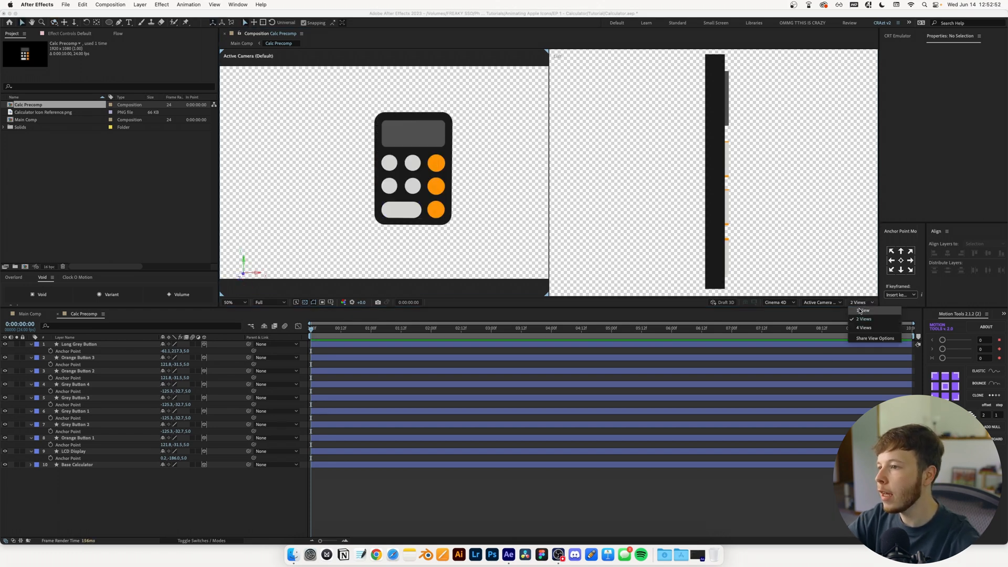
click(863, 311)
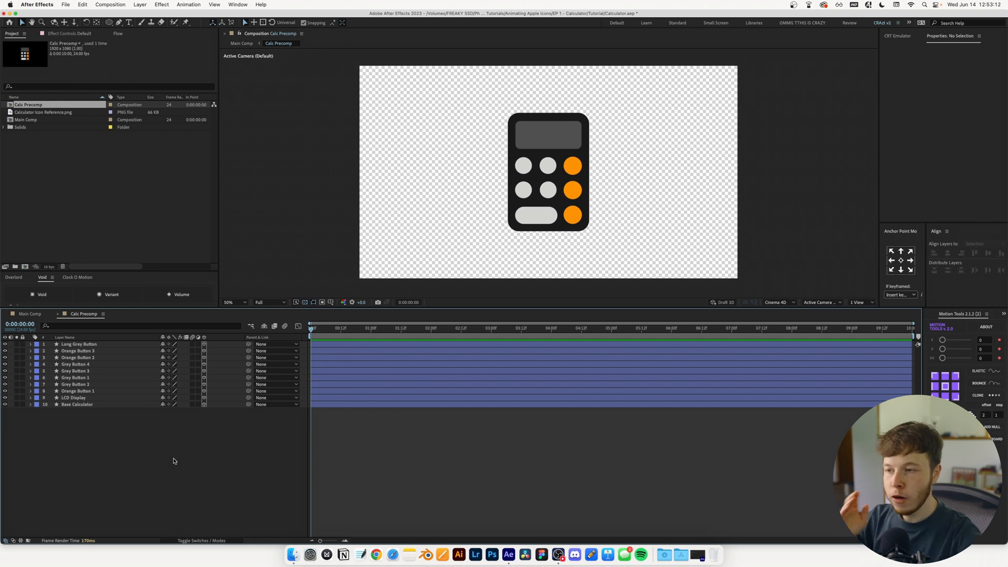
mouse_move(364, 440)
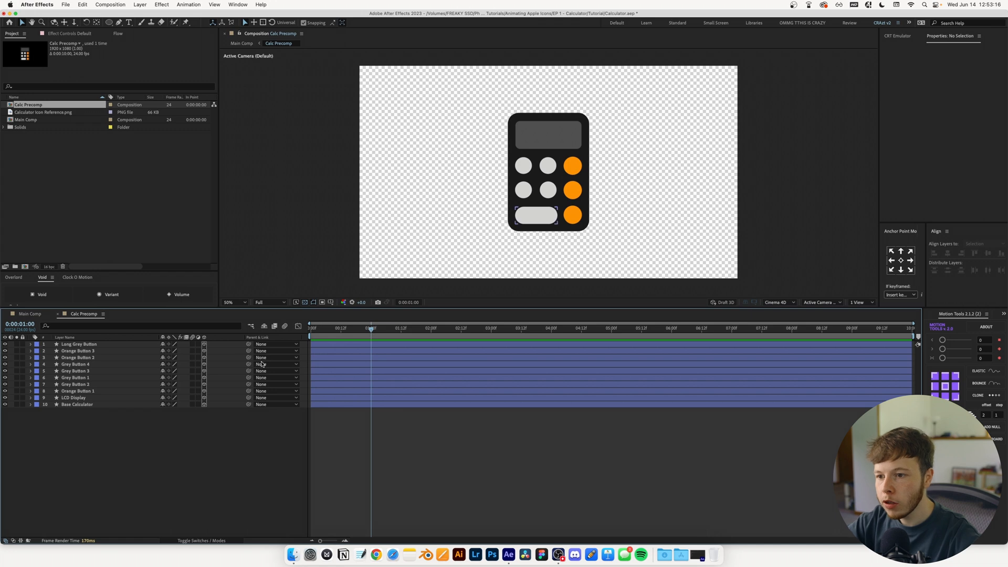
Keyframe Position Z and X Rotation on all button layers from 1s to 2s.
click(78, 344)
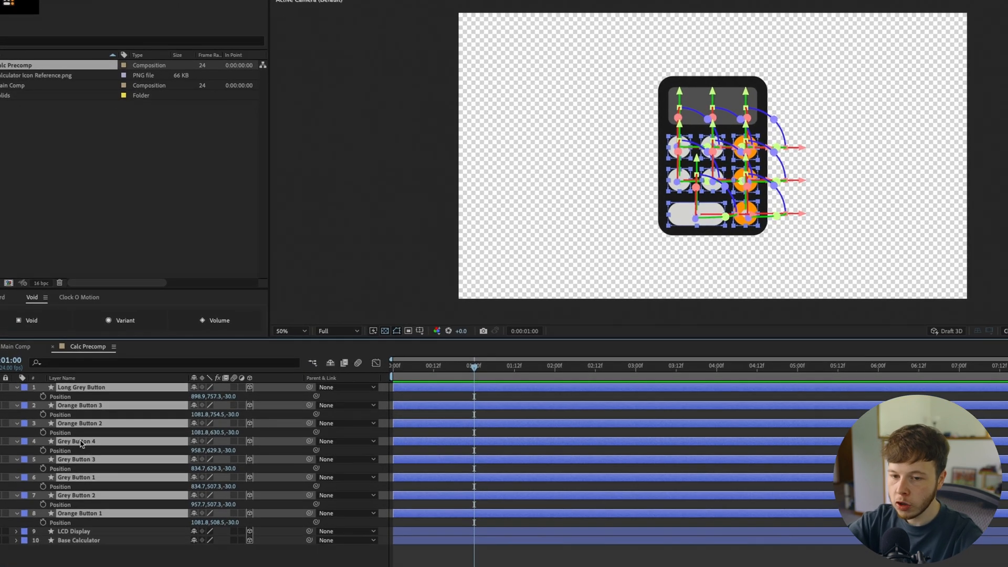
click(417, 479)
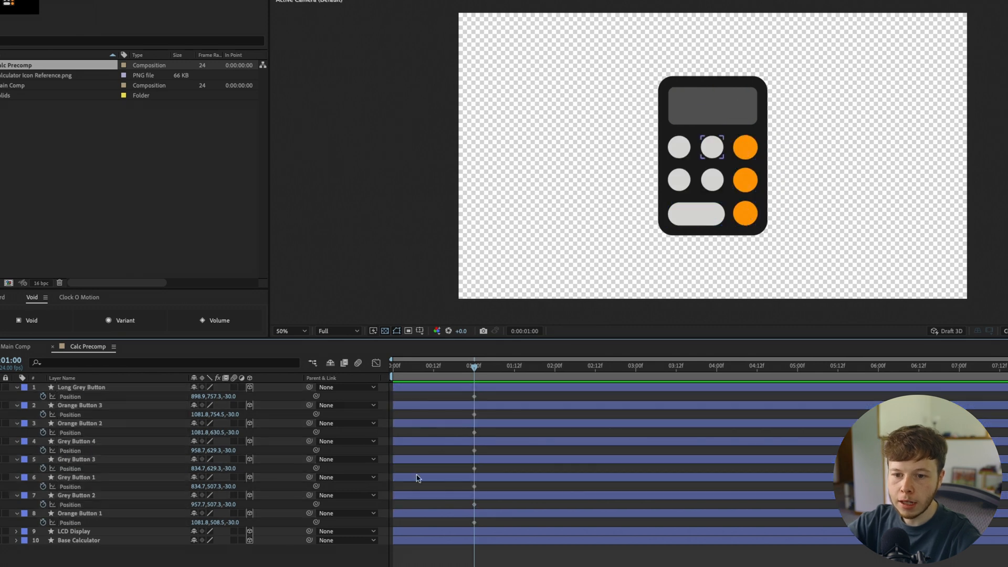
click(515, 366)
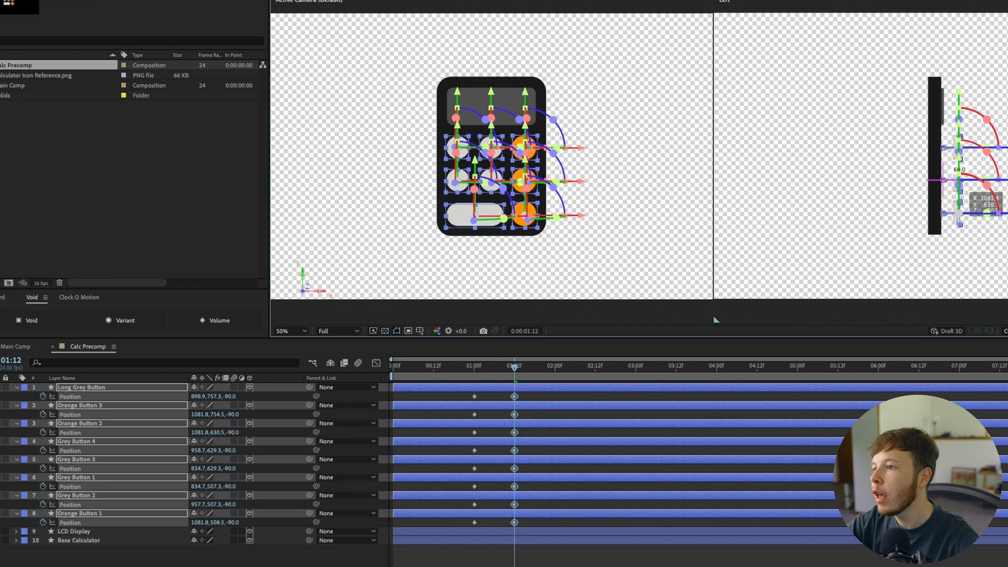
click(555, 366)
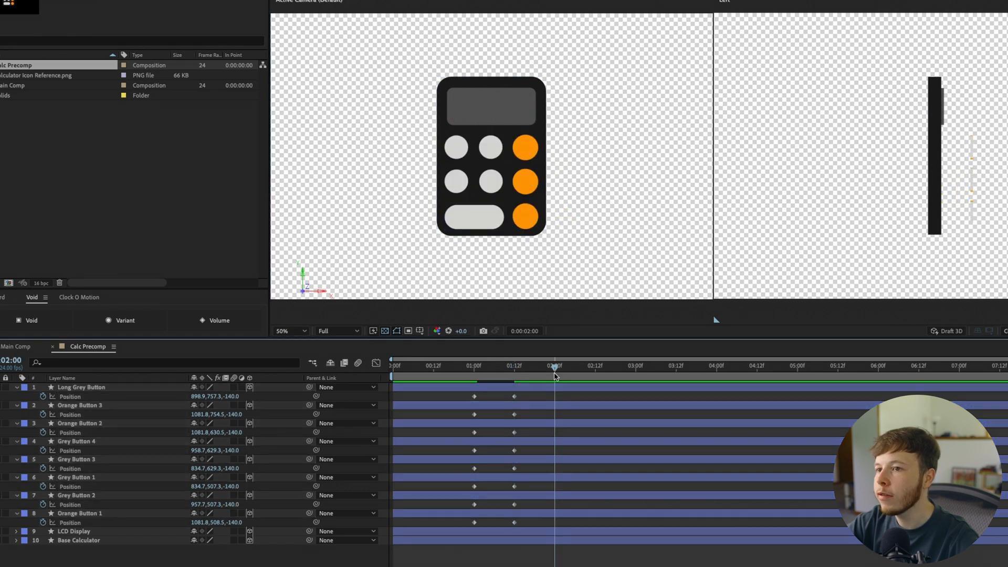
Apply a Flow ease curve to the button keyframes and set preview resolution to Quarter.
click(82, 387)
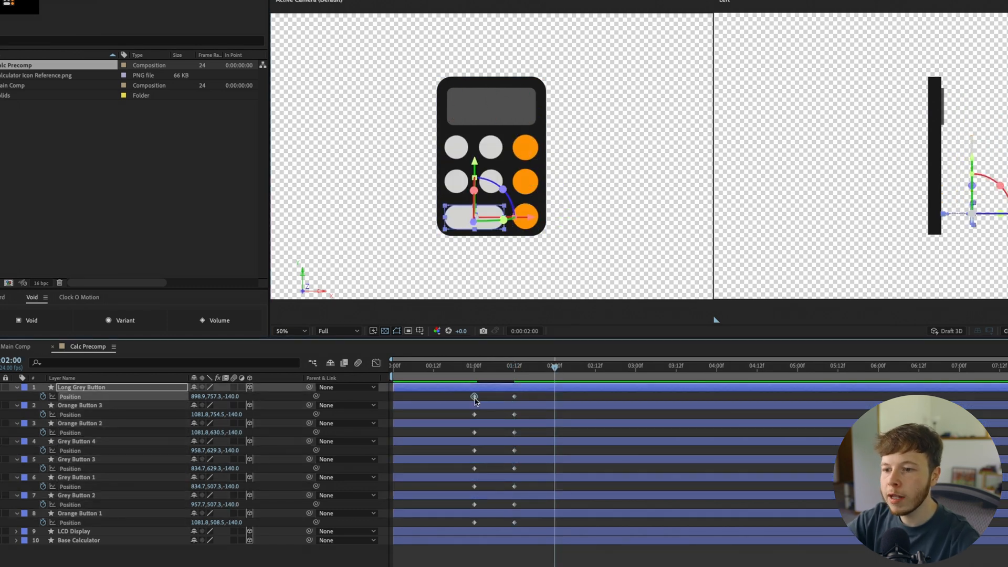
click(80, 405)
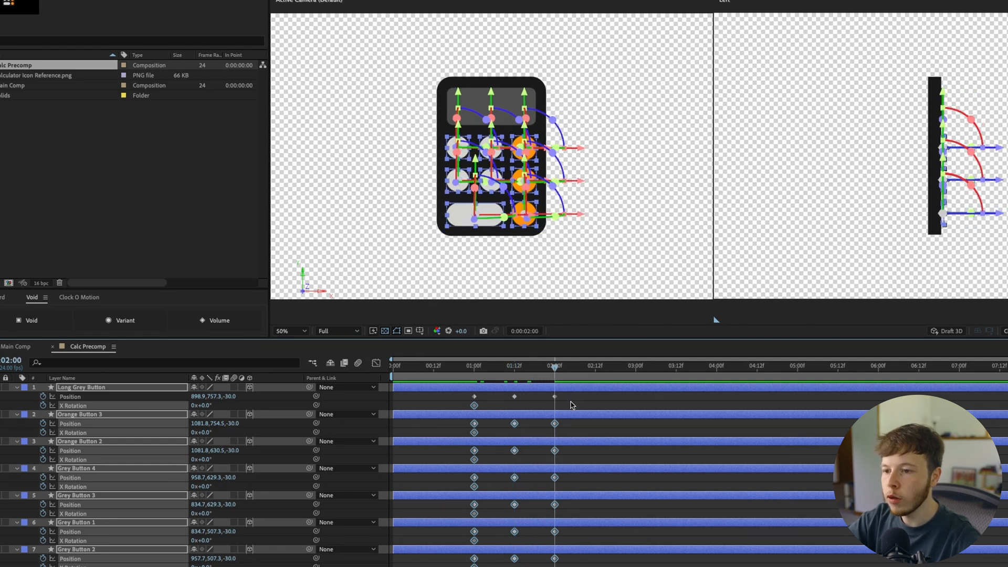
double_click(201, 405)
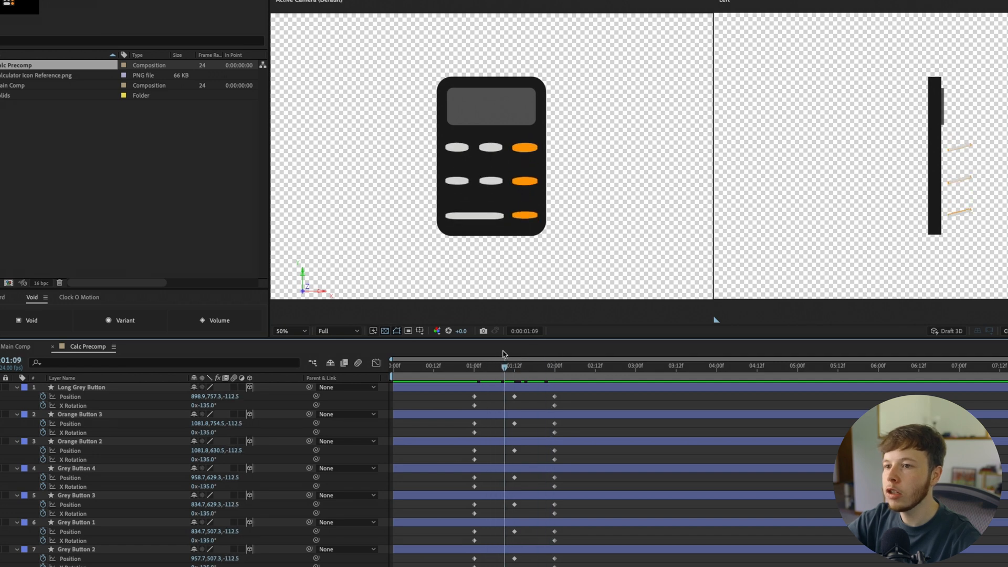
click(338, 331)
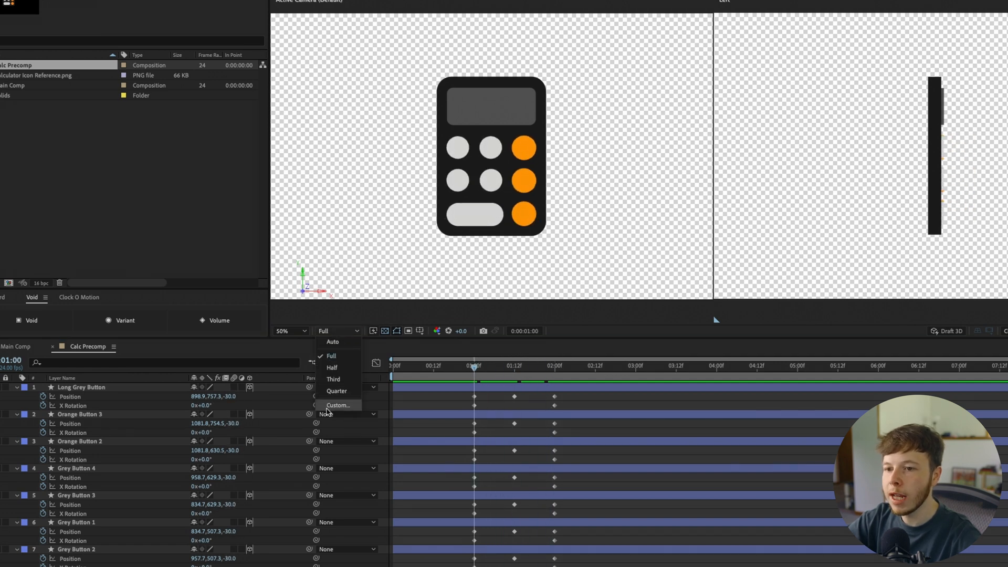
click(336, 391)
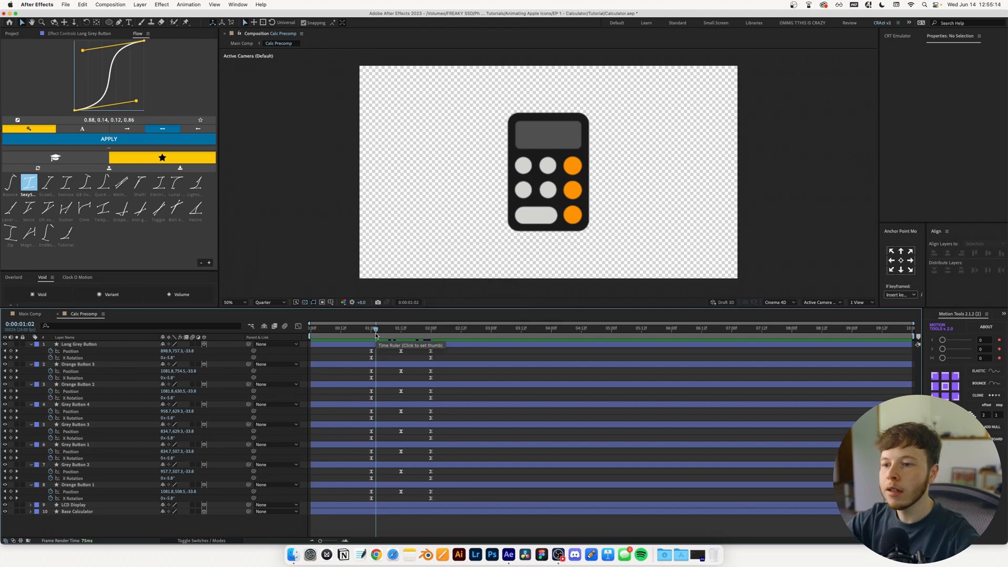
mouse_move(378, 323)
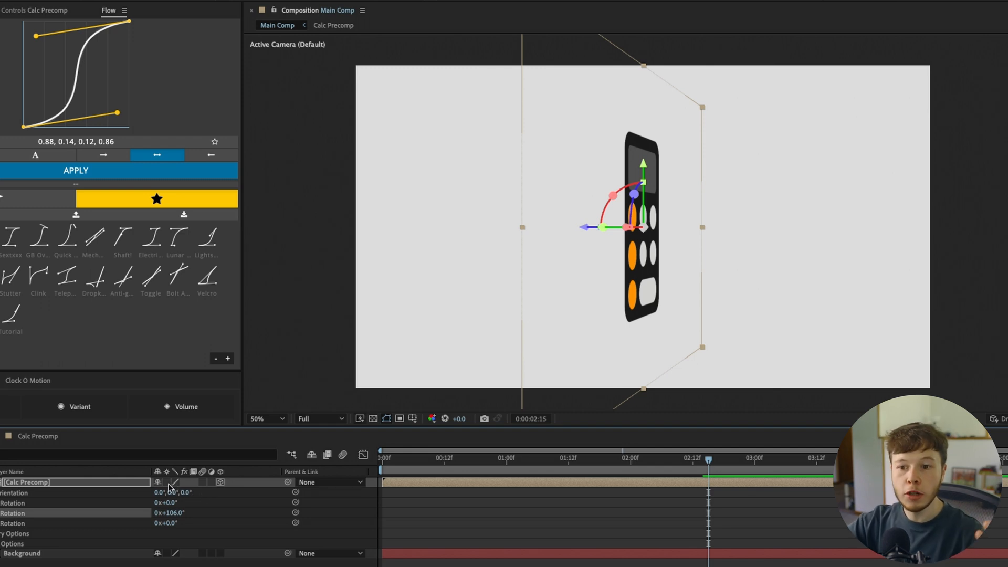
Open Main Comp in a single view fitted to the viewer window.
click(165, 482)
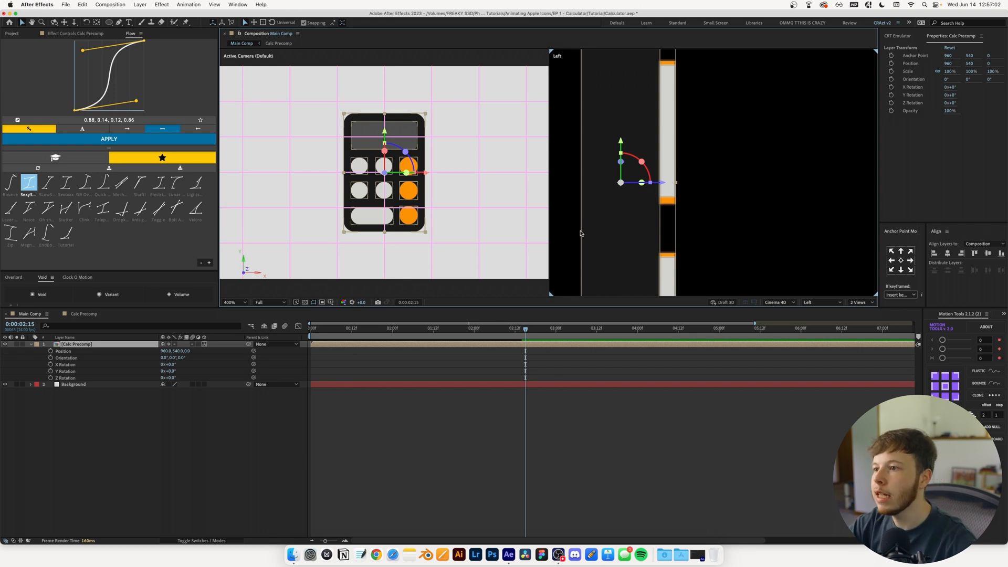
mouse_move(671, 324)
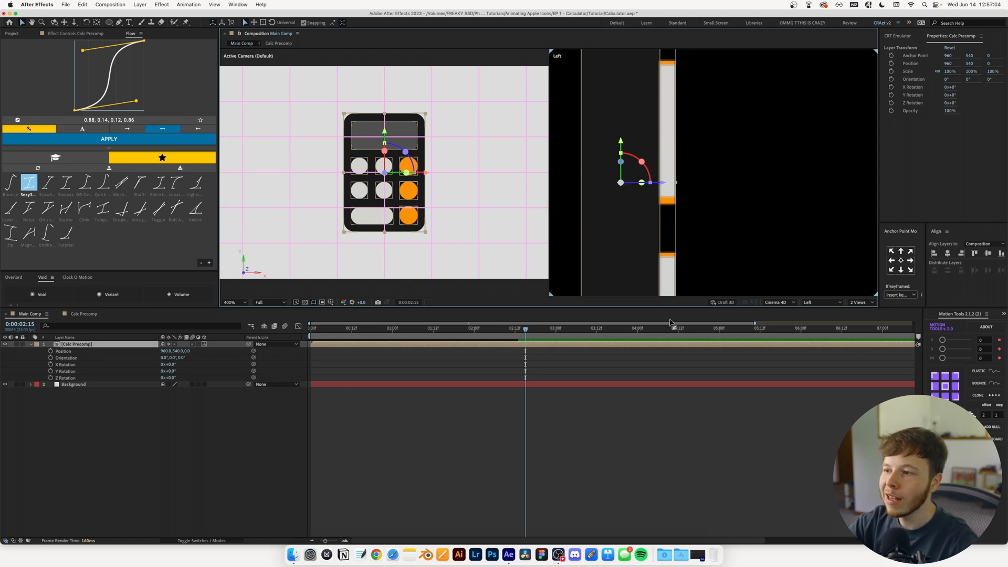
click(860, 302)
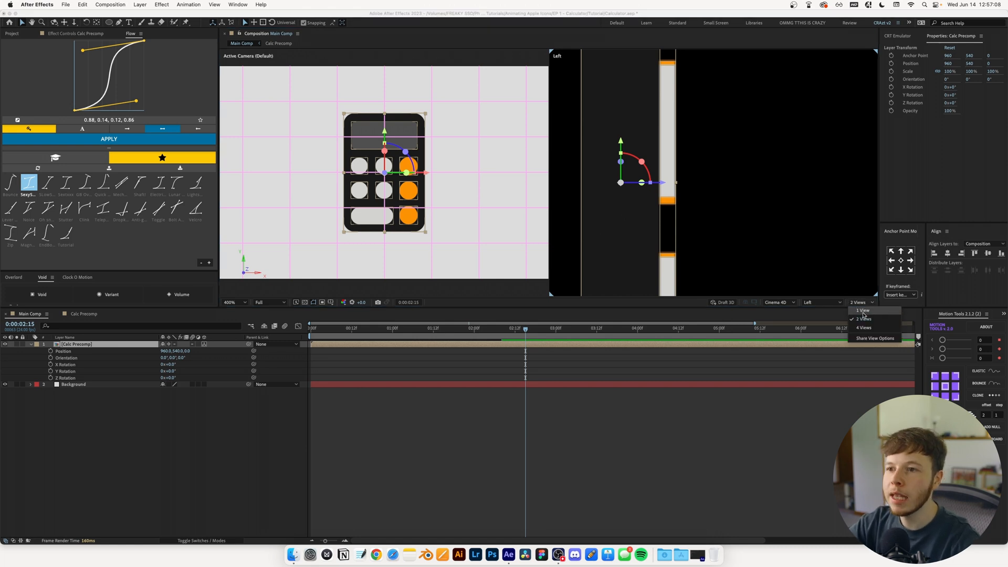
click(235, 303)
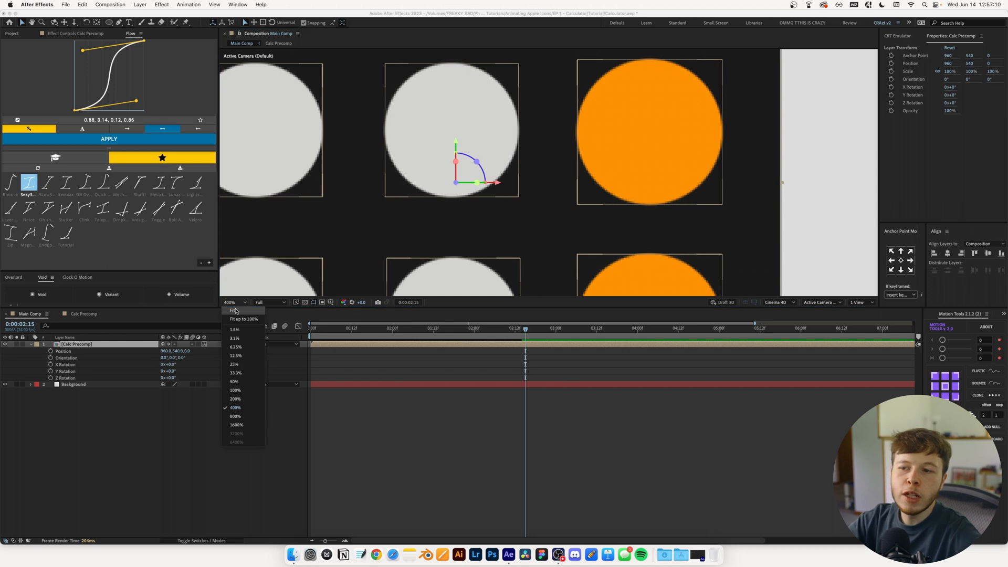
click(233, 310)
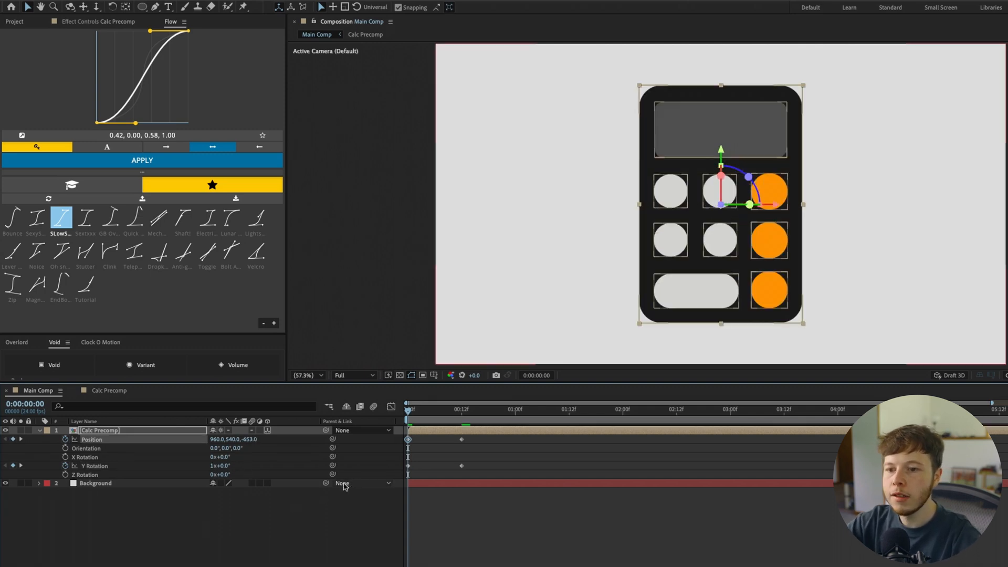
Keyframe Calc Precomp's Position Z, Y and X Rotation (-20°) from frame 0 to 13, with Flow easing.
click(444, 409)
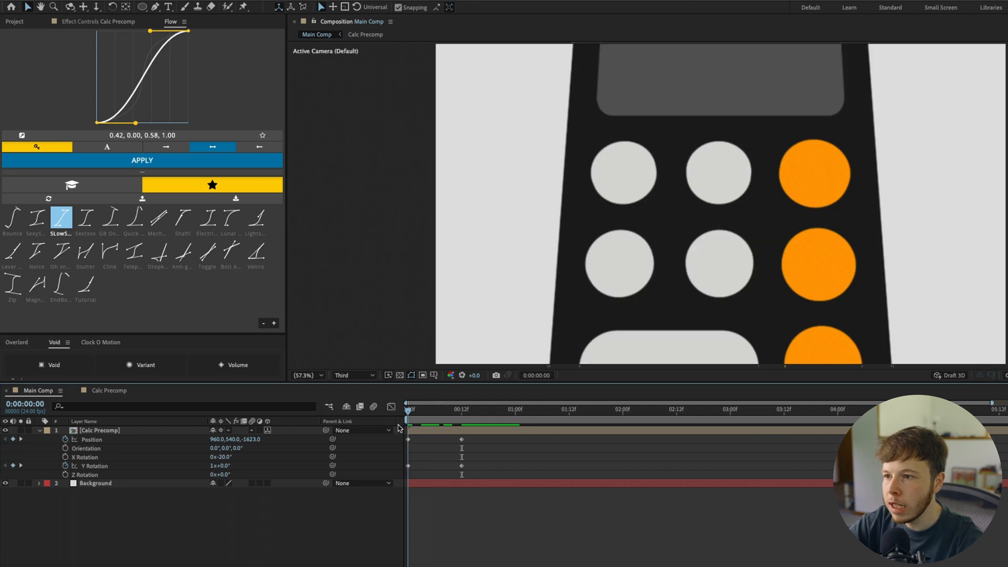
click(461, 410)
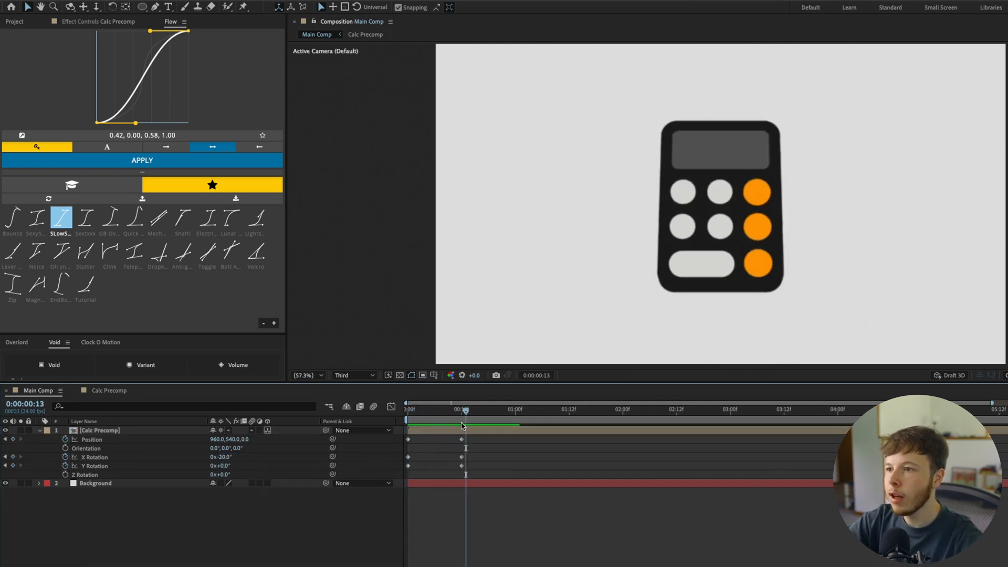
click(35, 219)
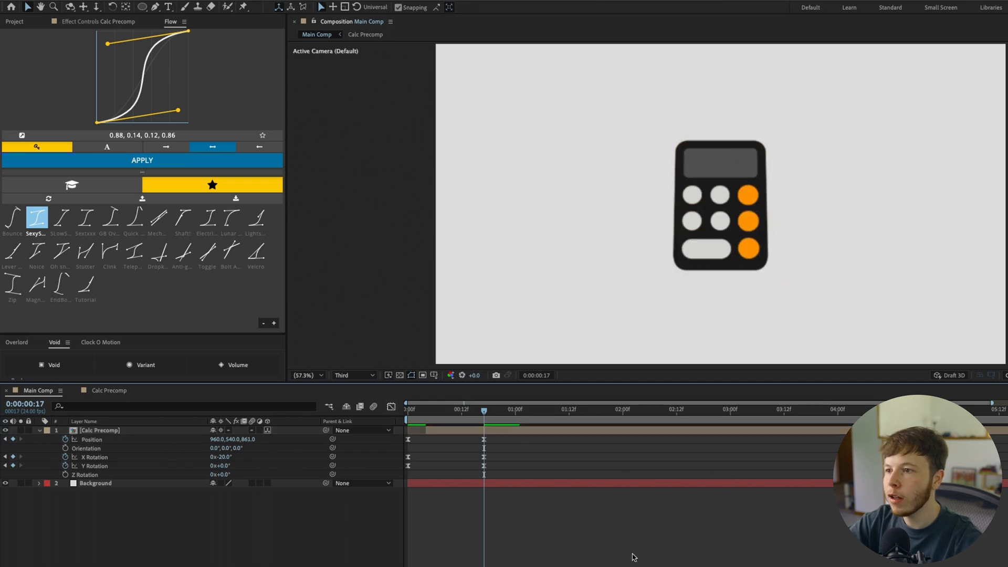
click(547, 410)
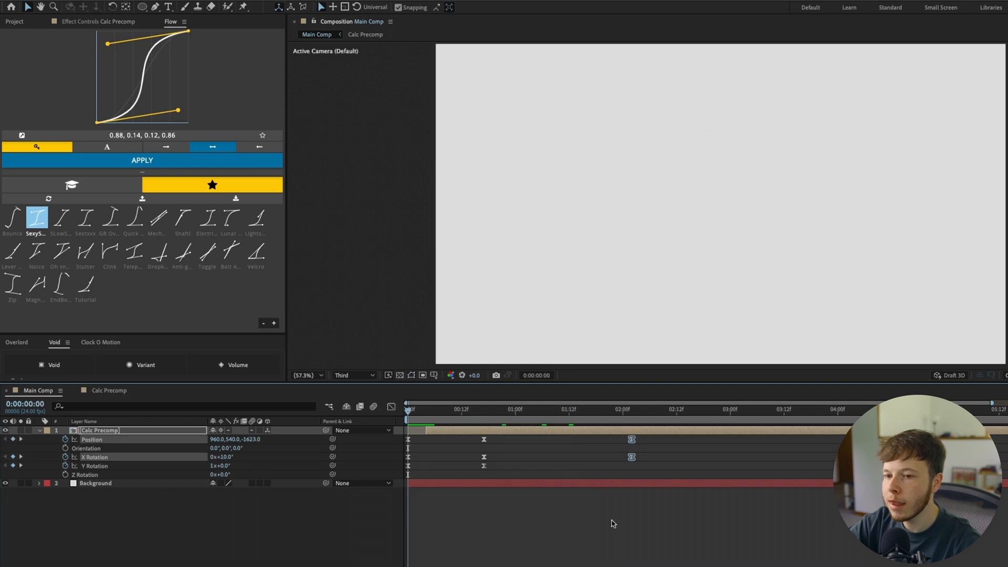
click(539, 409)
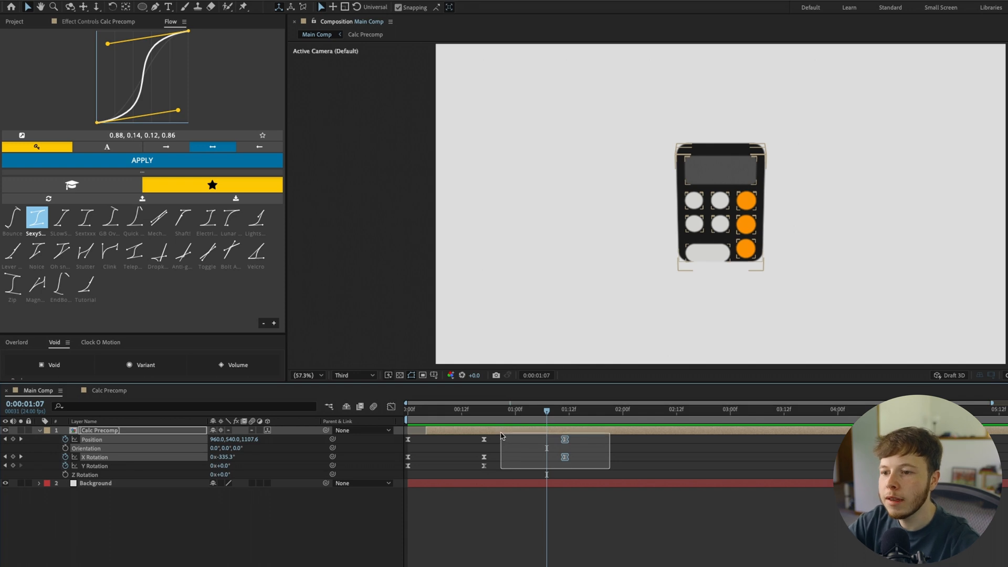
click(100, 430)
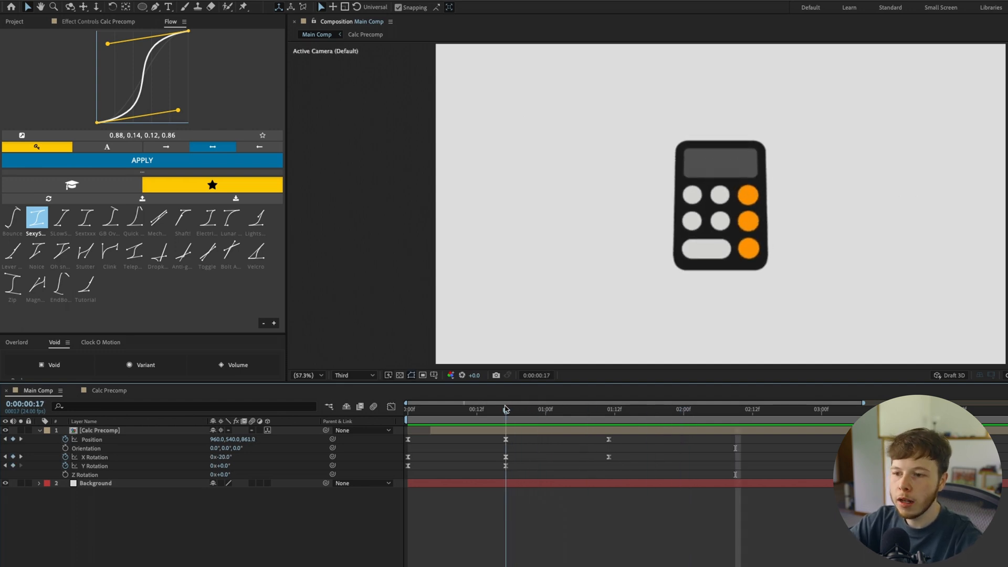
click(610, 410)
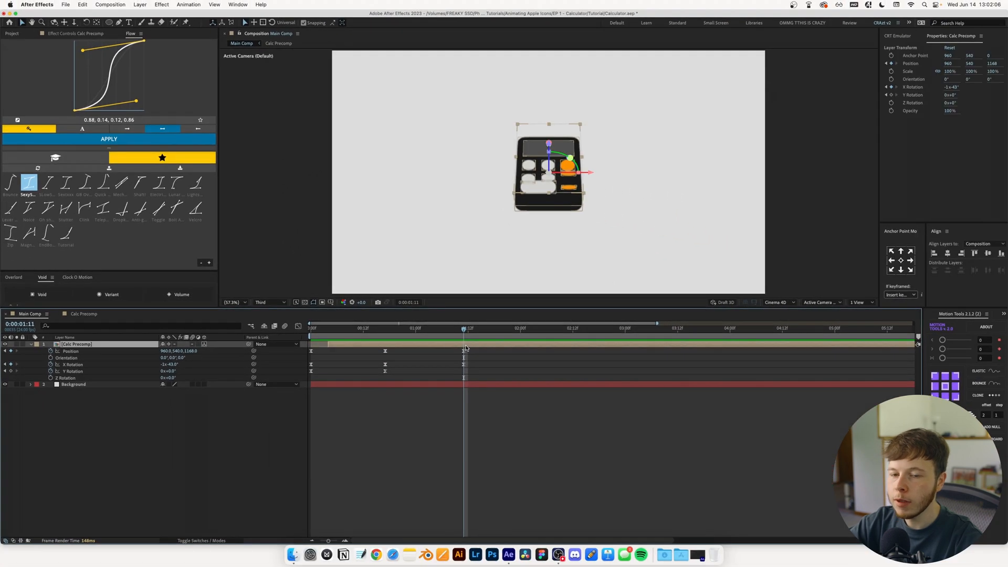
Add Null 1 to the comp and set its X Rotation value.
click(140, 5)
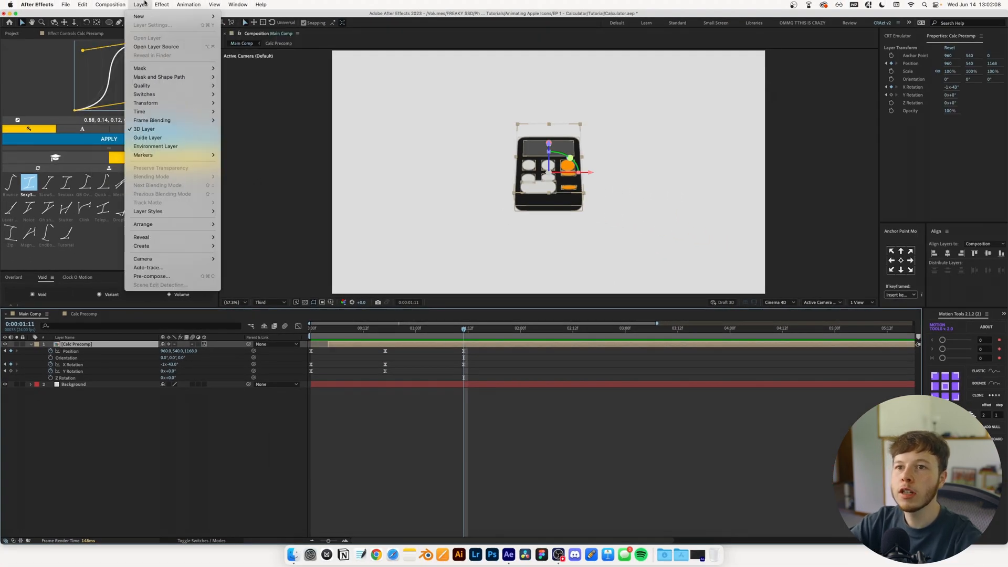
click(138, 16)
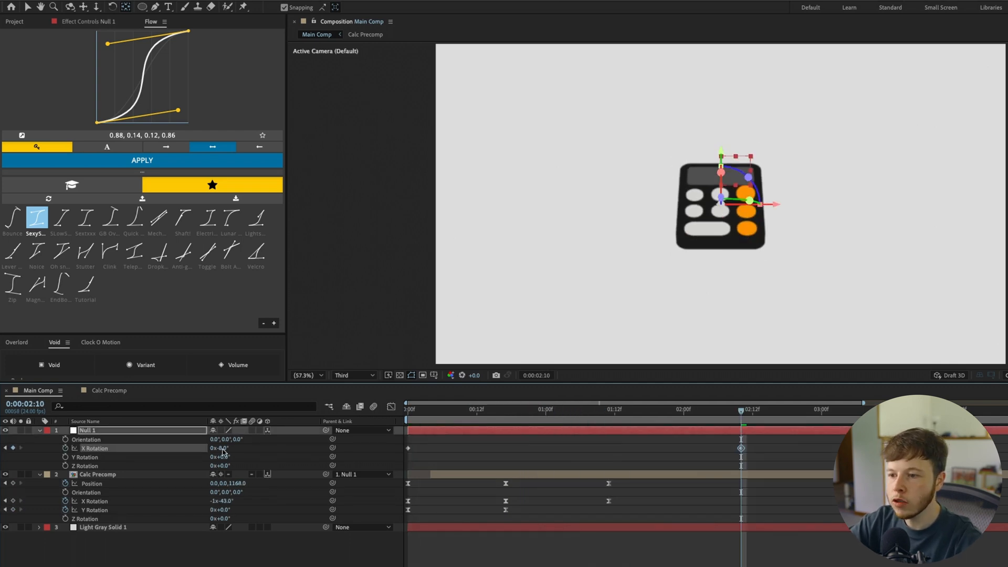
click(545, 409)
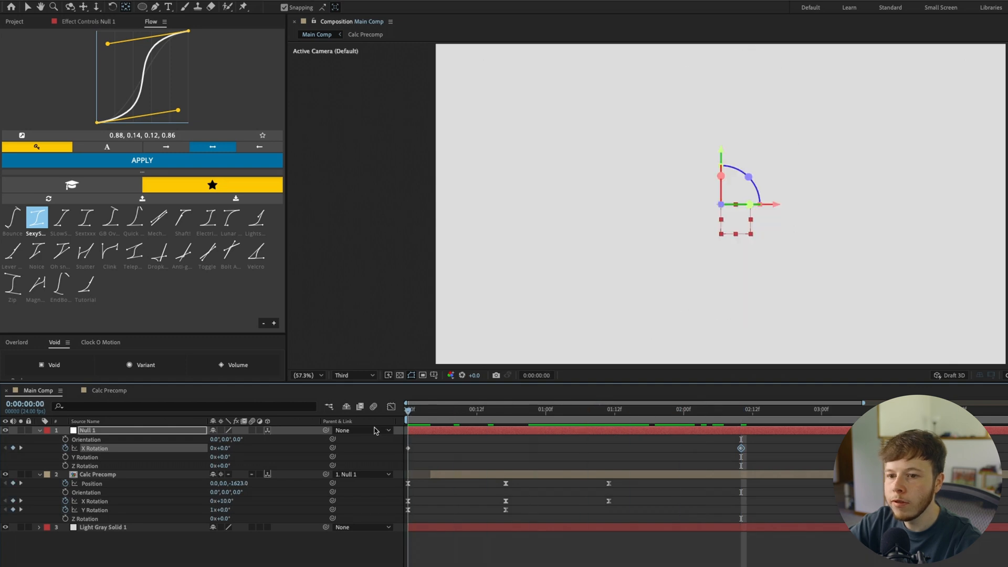
click(741, 409)
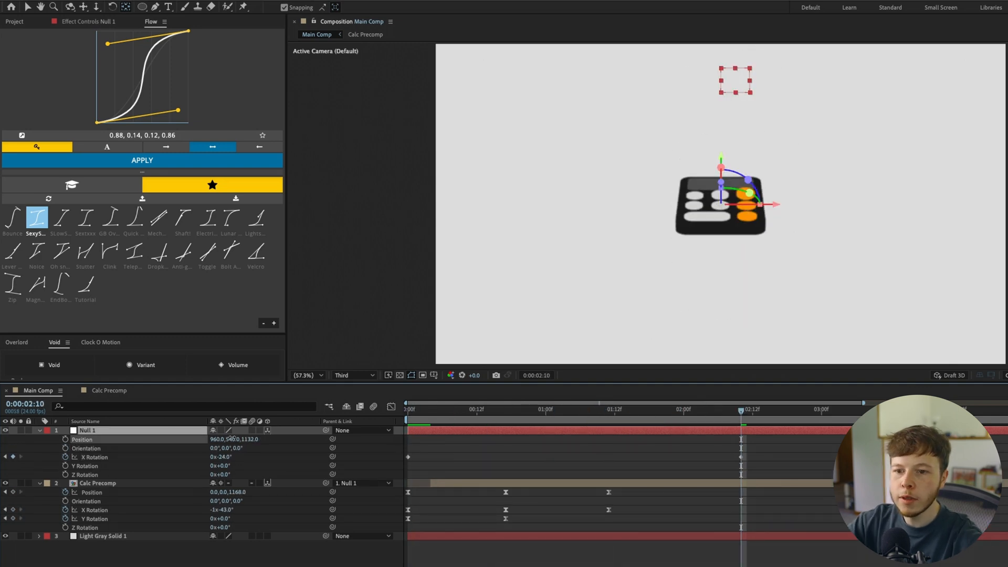
Push Null 1 back in Z depth and tune the tilt midway through the landing.
click(406, 409)
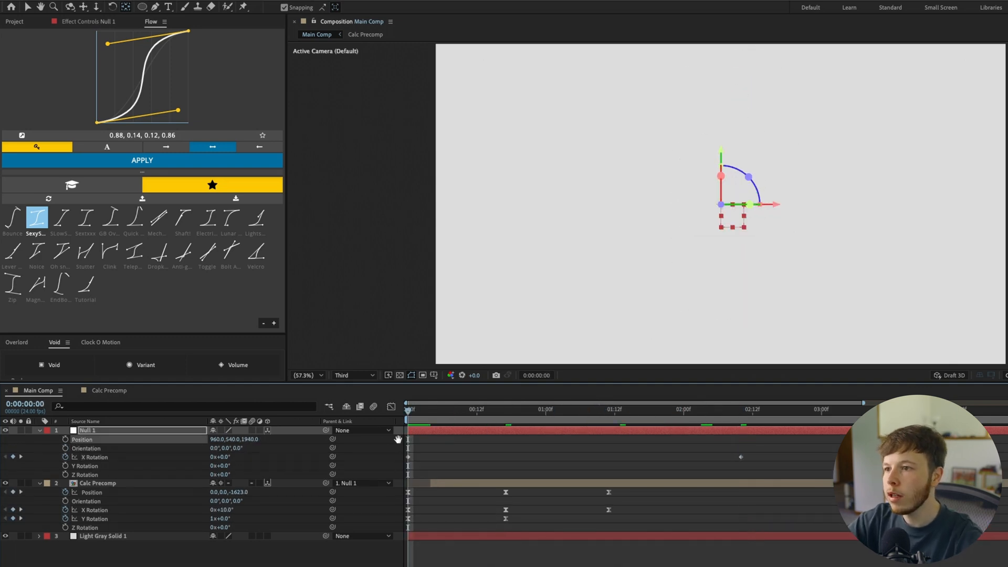
click(556, 409)
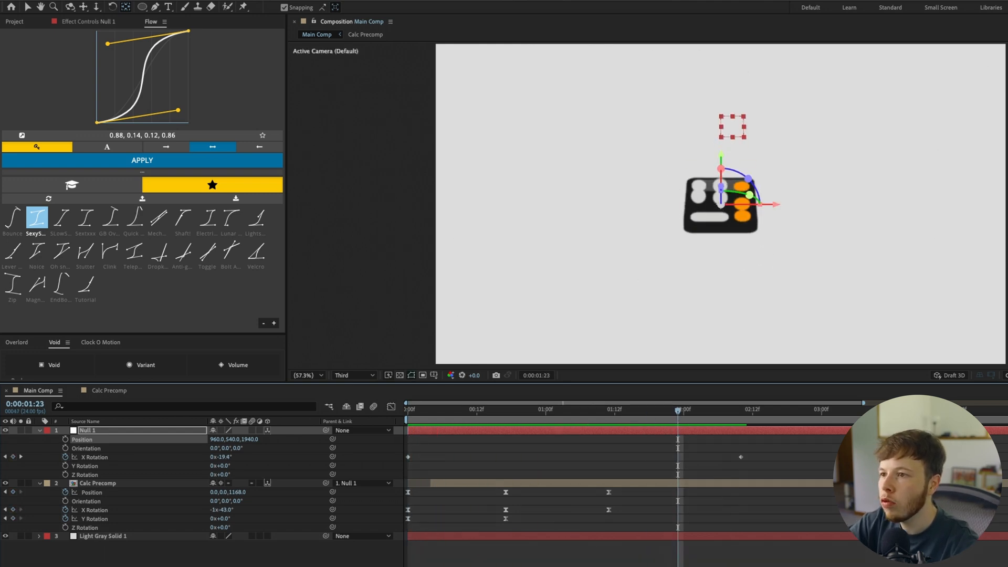
click(98, 483)
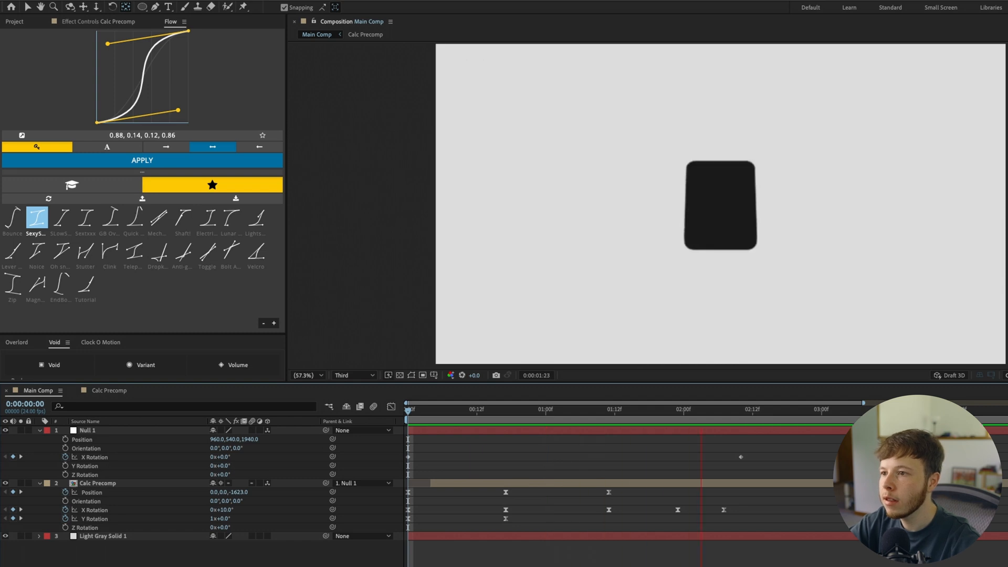
click(406, 404)
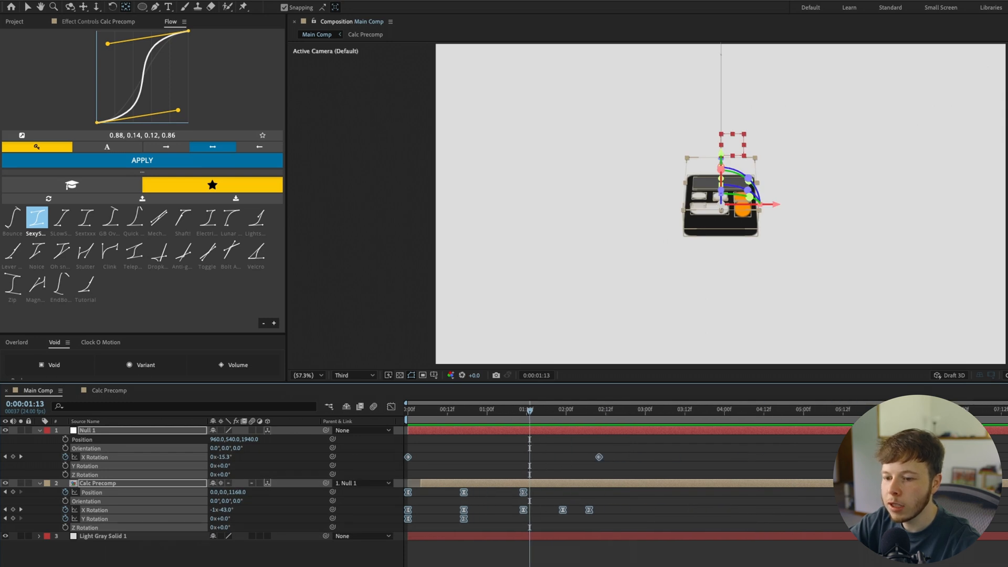
mouse_move(598, 457)
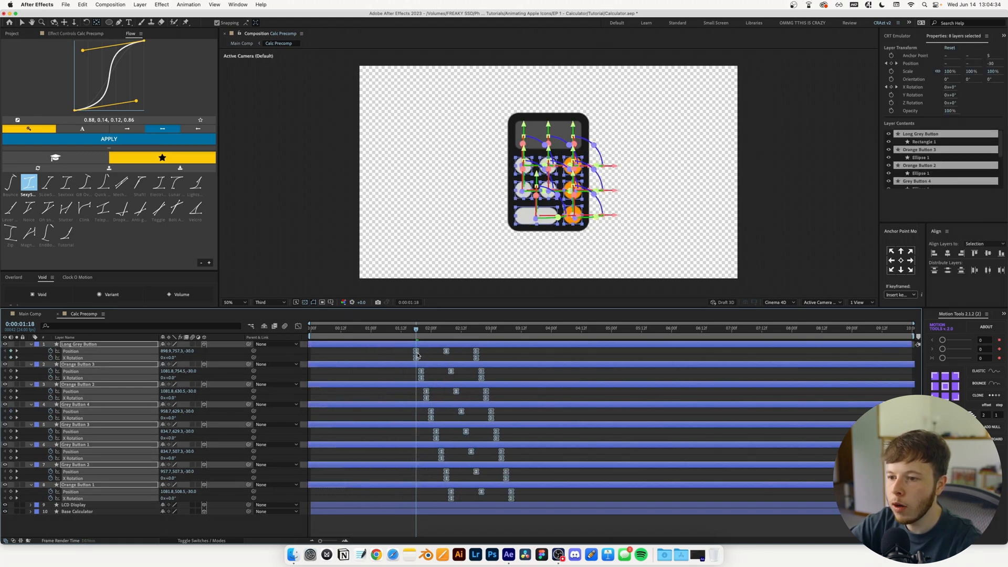
click(241, 43)
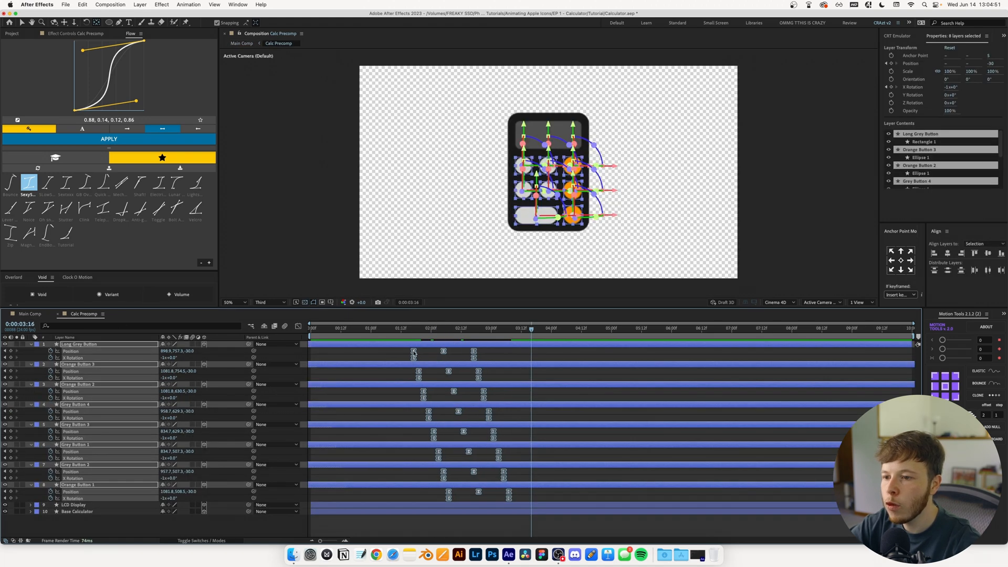
click(31, 314)
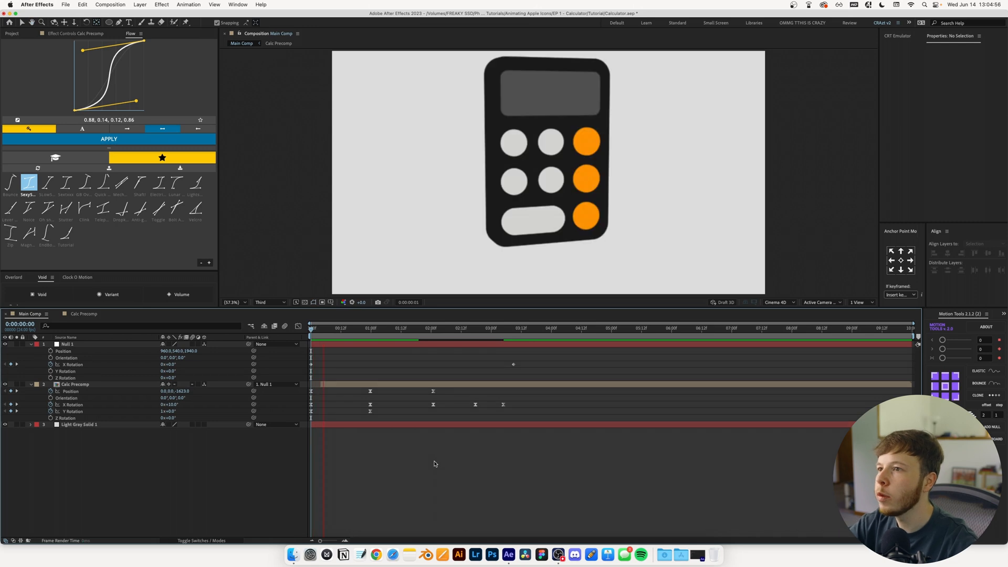
click(469, 328)
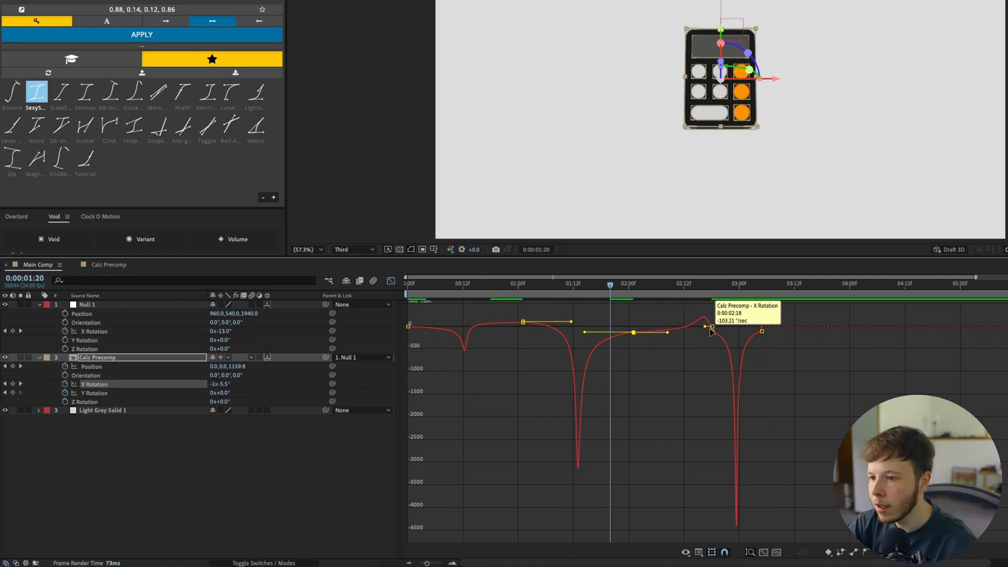
Smooth Calc Precomp's X Rotation bezier curve and move its Position and Rotation keyframes later.
click(520, 283)
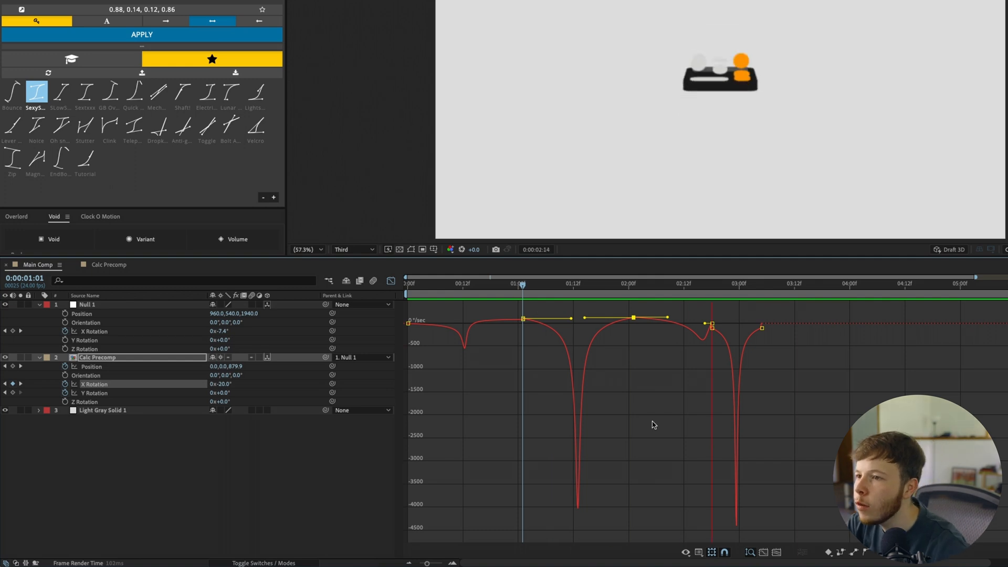
click(693, 283)
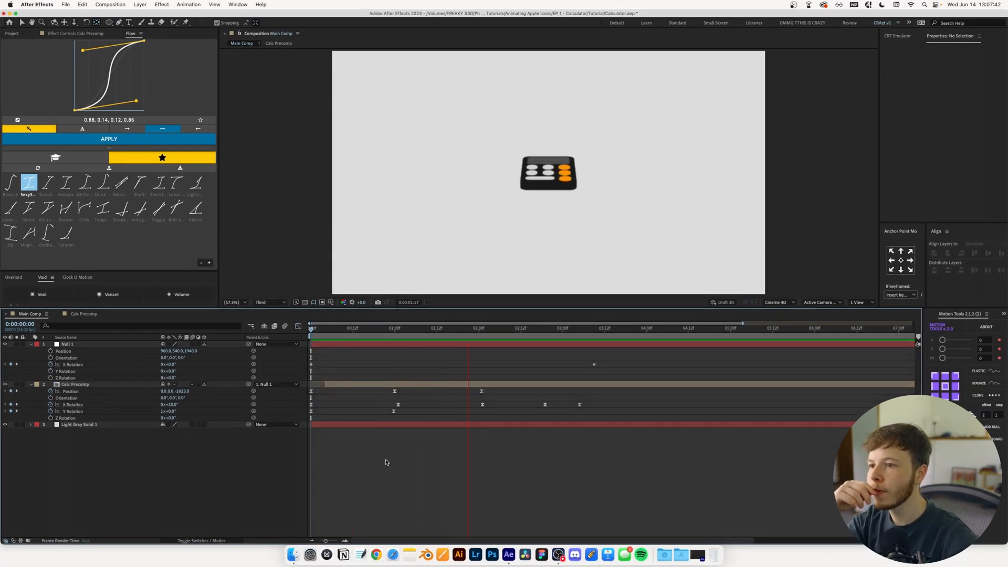
click(619, 328)
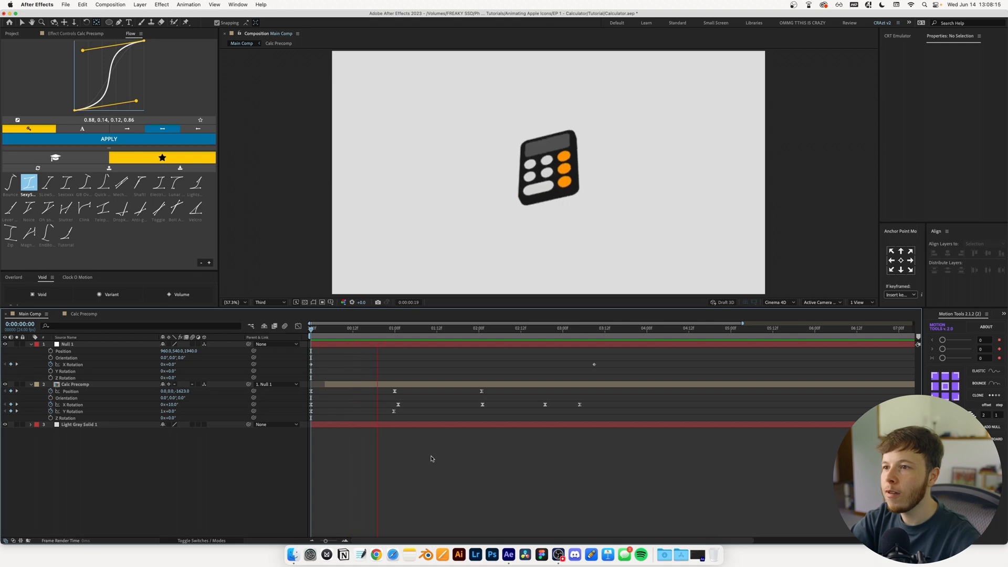
click(381, 327)
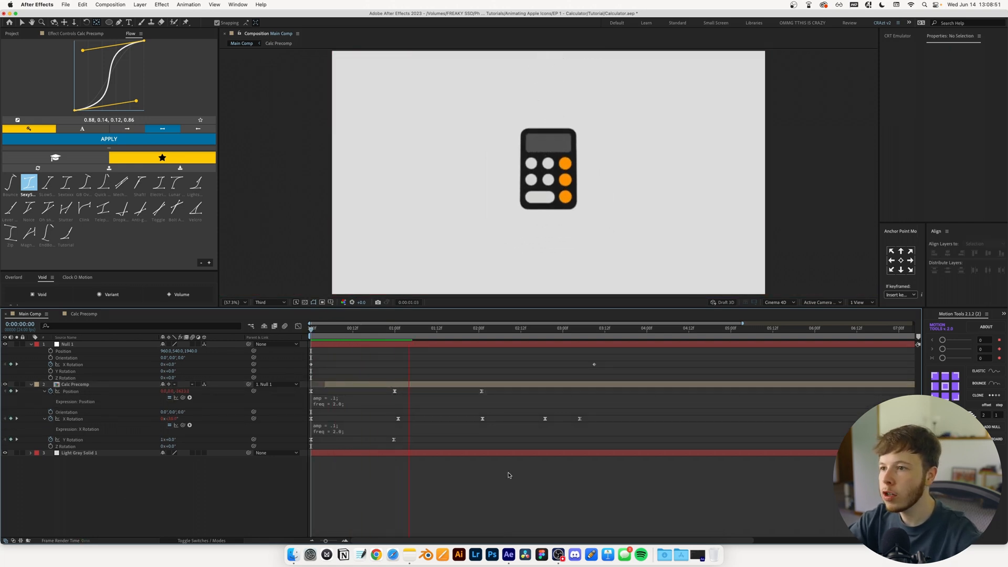
Keep the amp/freq inertia expression on X Rotation and remove it from Position.
click(590, 328)
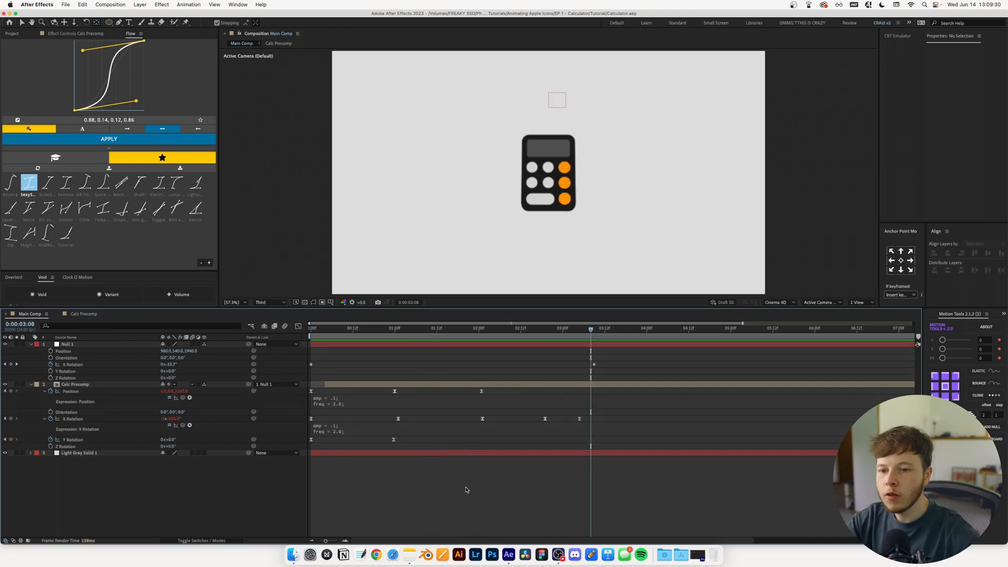
click(381, 328)
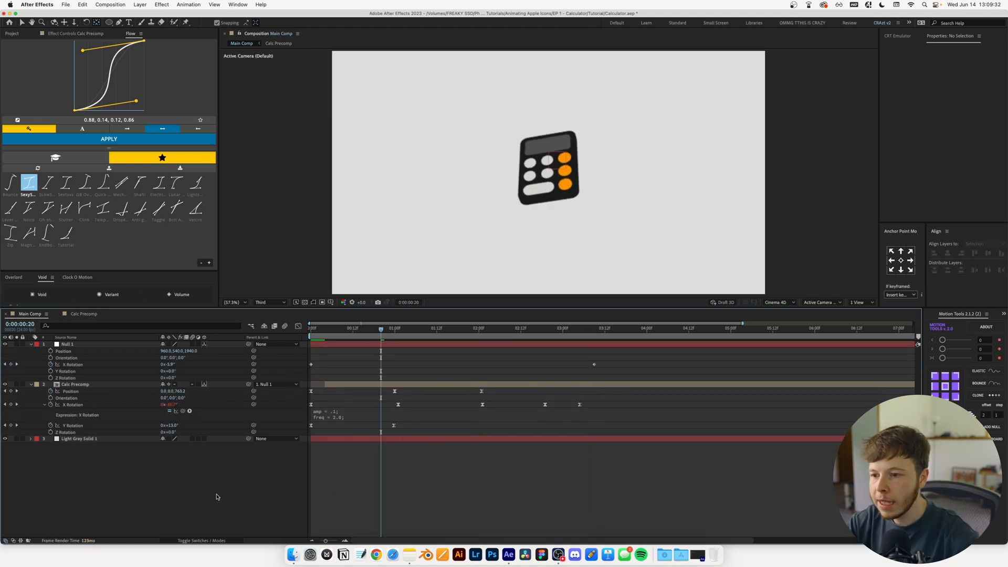
click(310, 328)
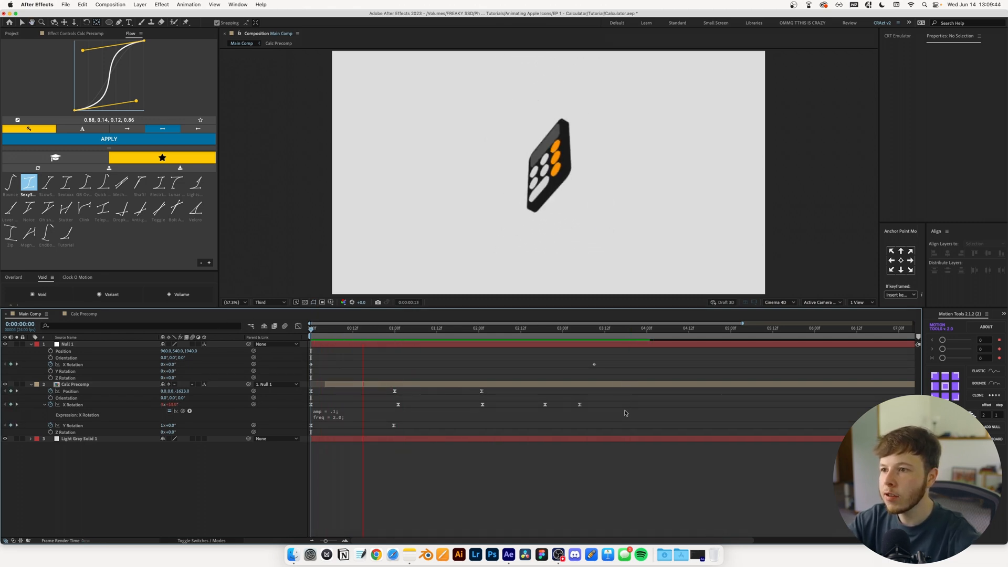
click(637, 328)
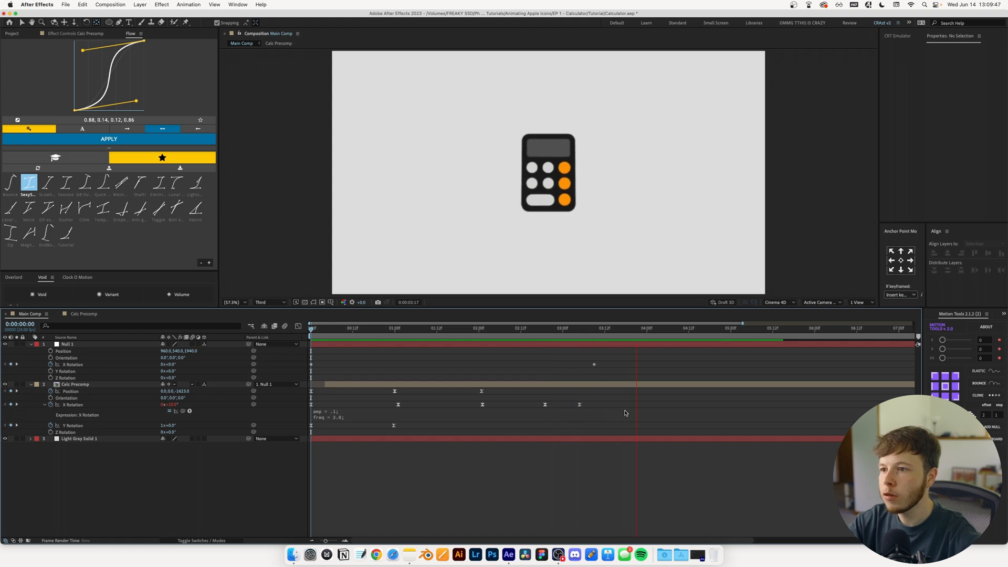
click(562, 328)
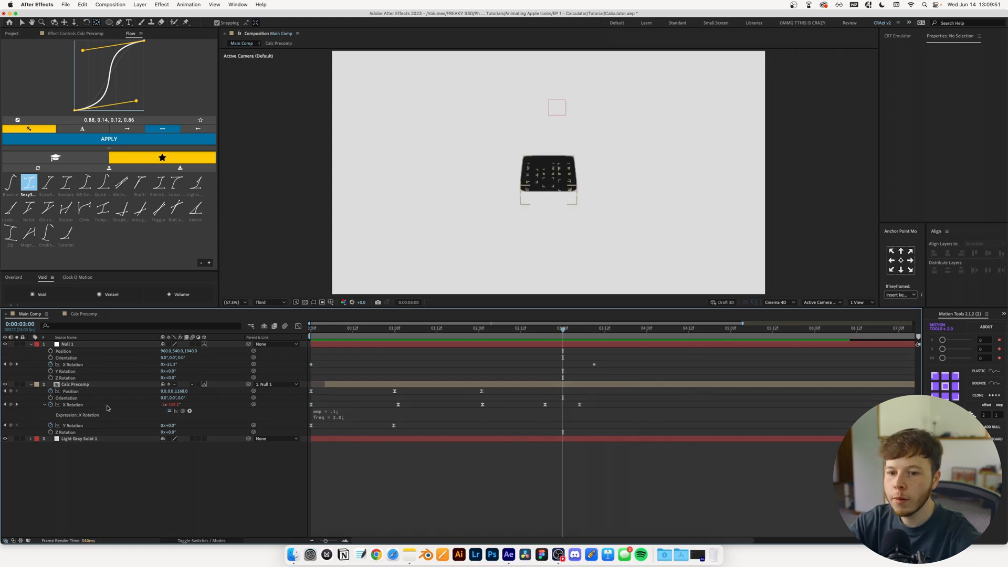
mouse_move(87, 407)
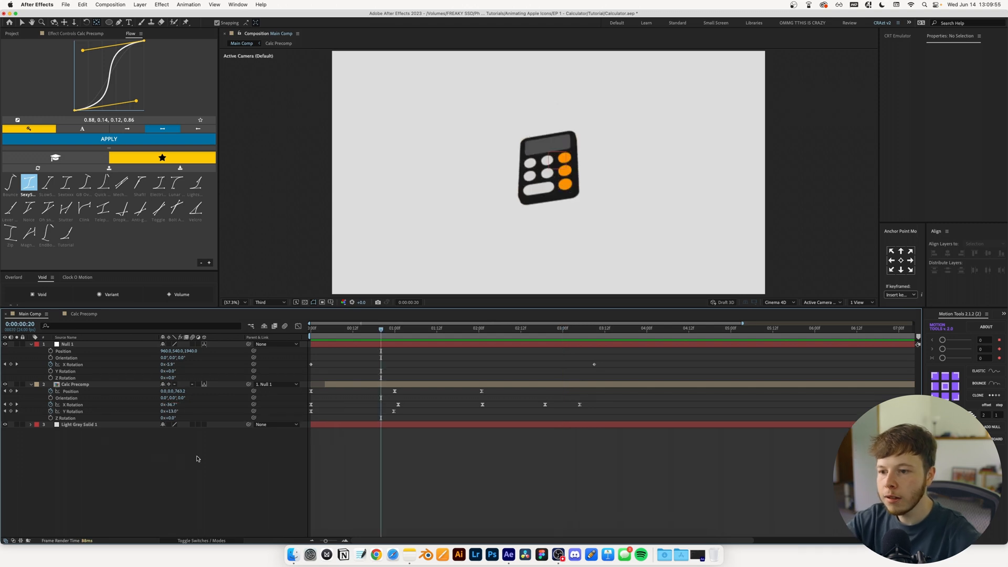
Split the Calc Precomp layer at the landing keyframe.
click(536, 329)
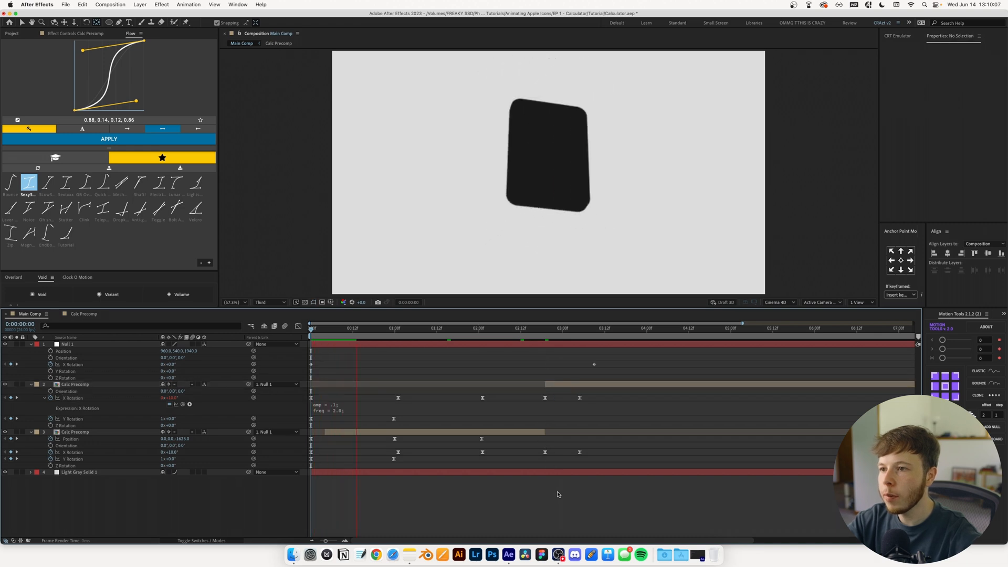
click(401, 328)
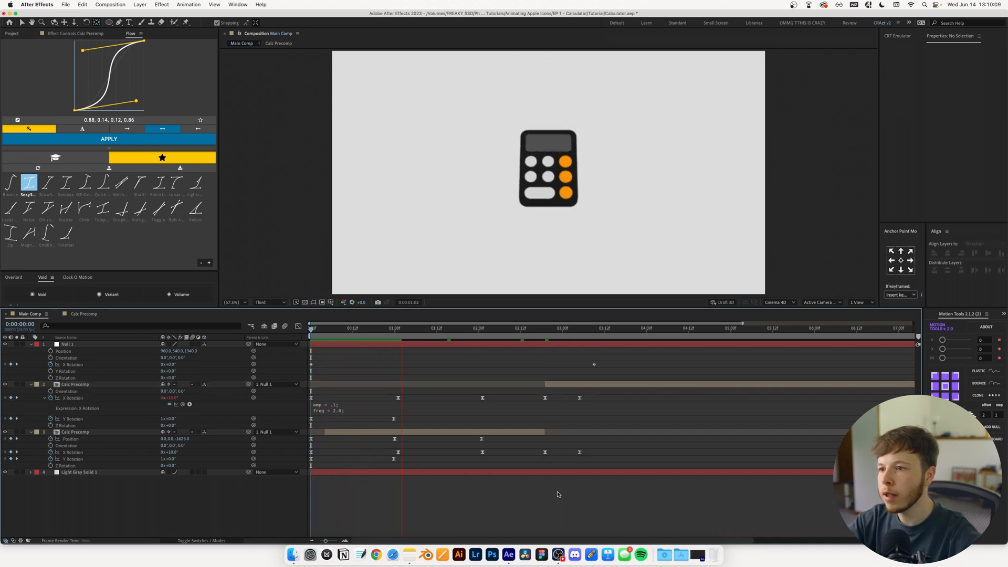
click(452, 328)
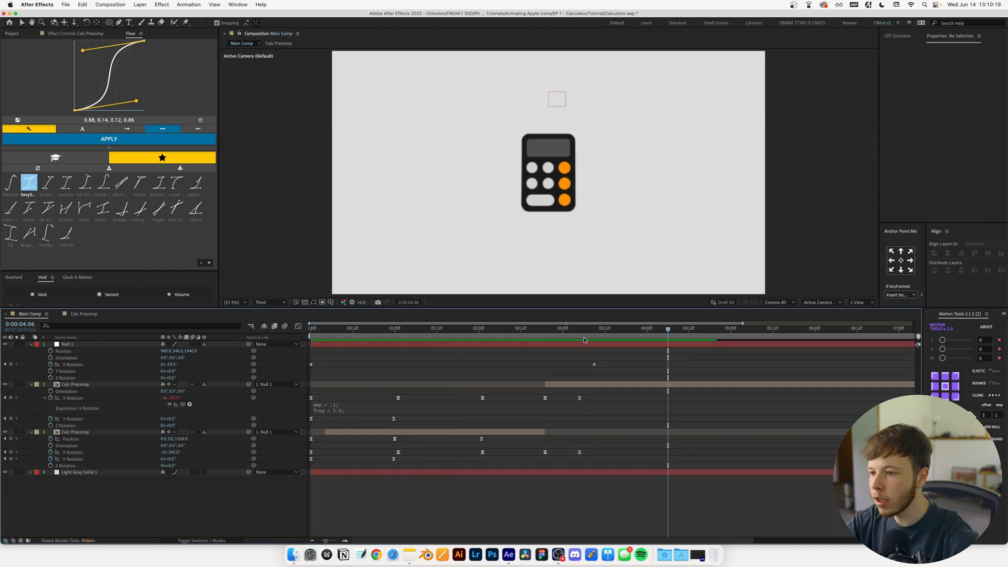
mouse_move(632, 330)
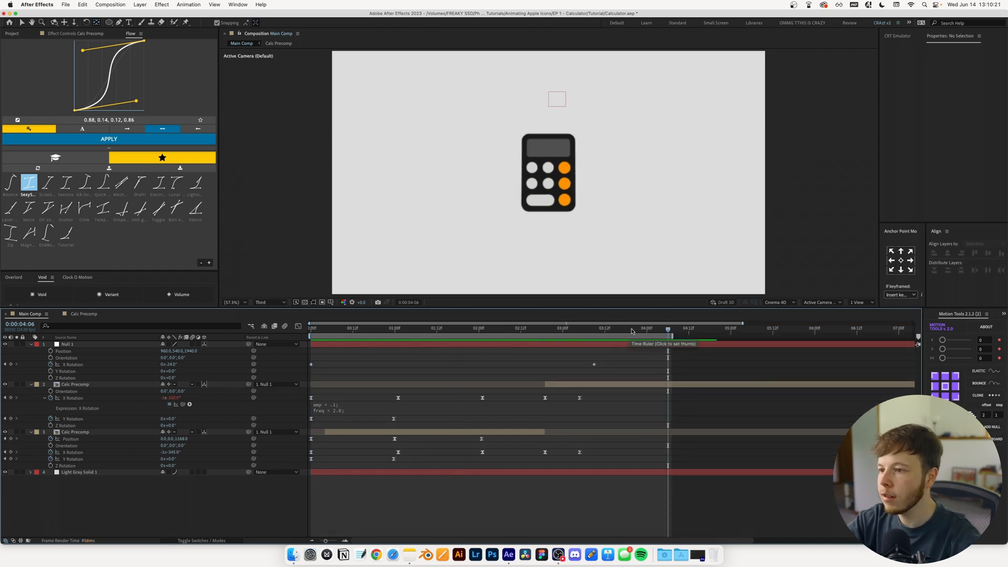
click(310, 328)
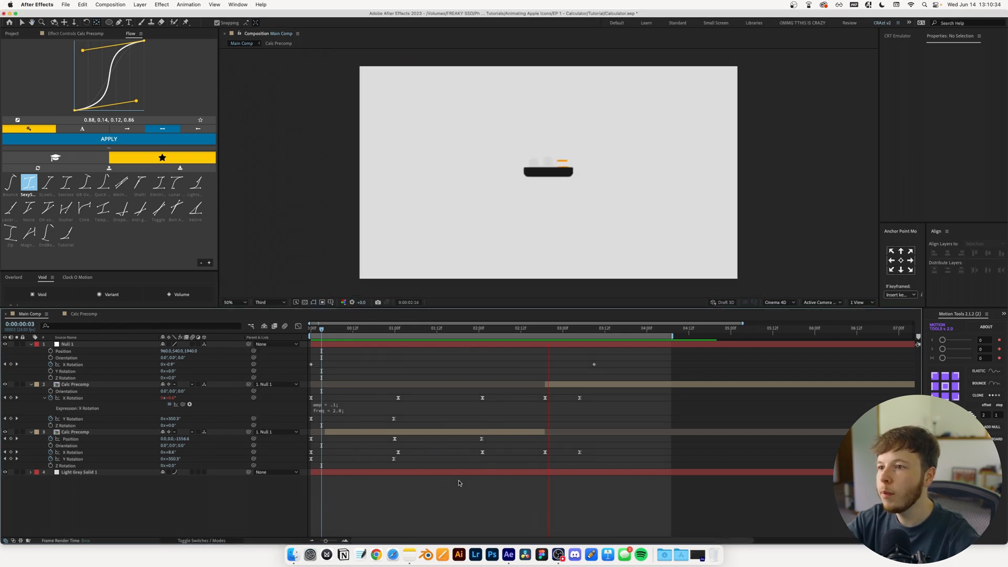
click(426, 329)
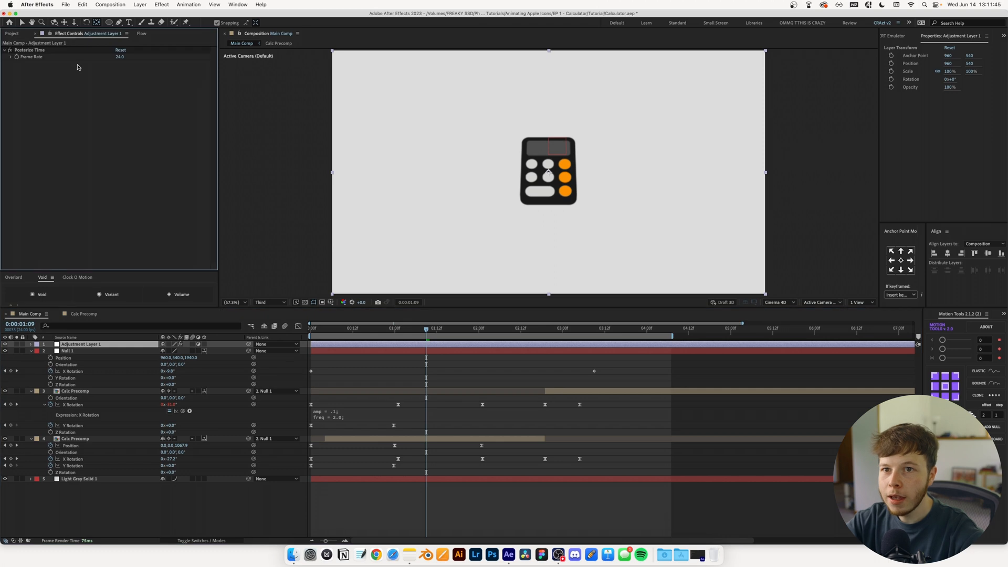
Set the Adjustment Layer's Posterize Time frame rate to 12 fps.
click(310, 327)
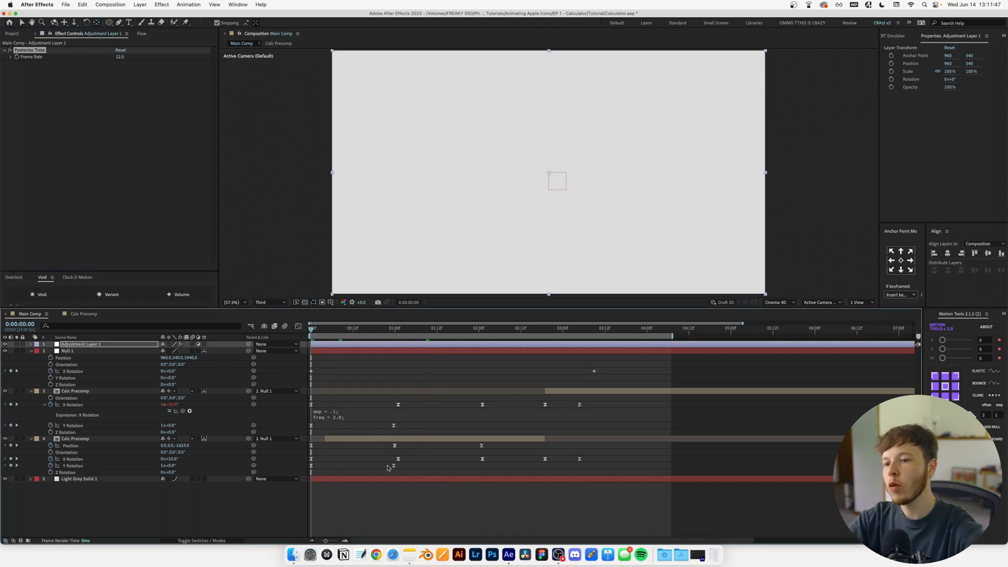